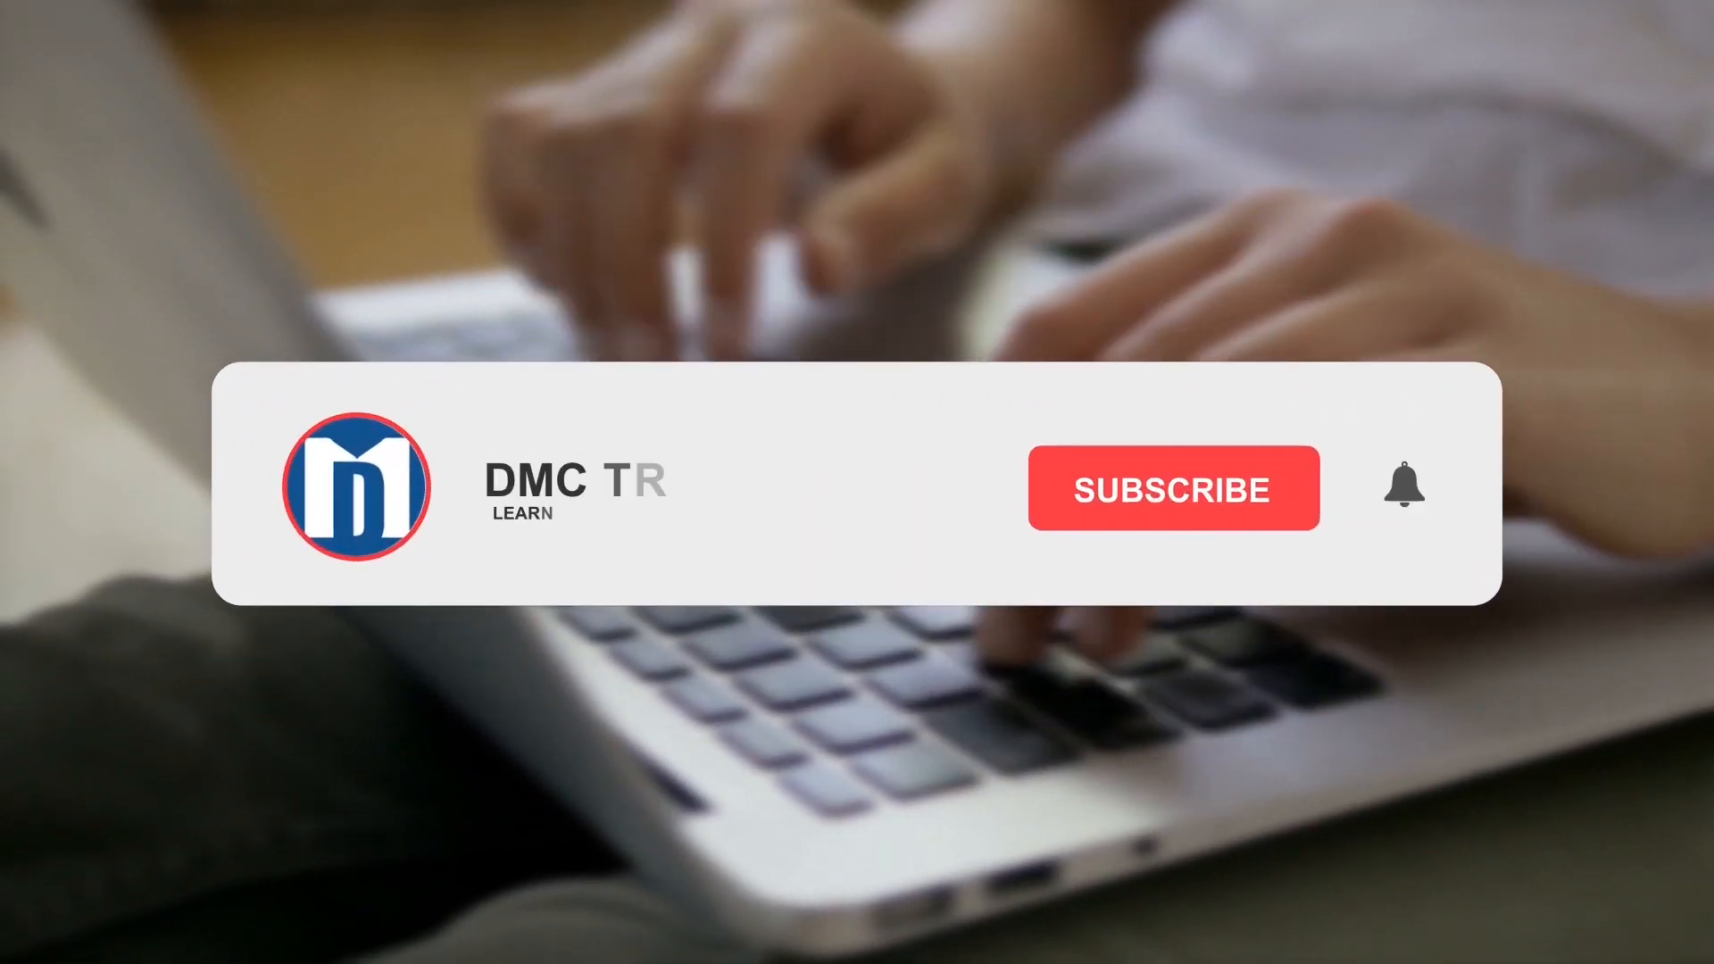
Load yaytext.com in a fresh Chrome tab
left_click(1171, 488)
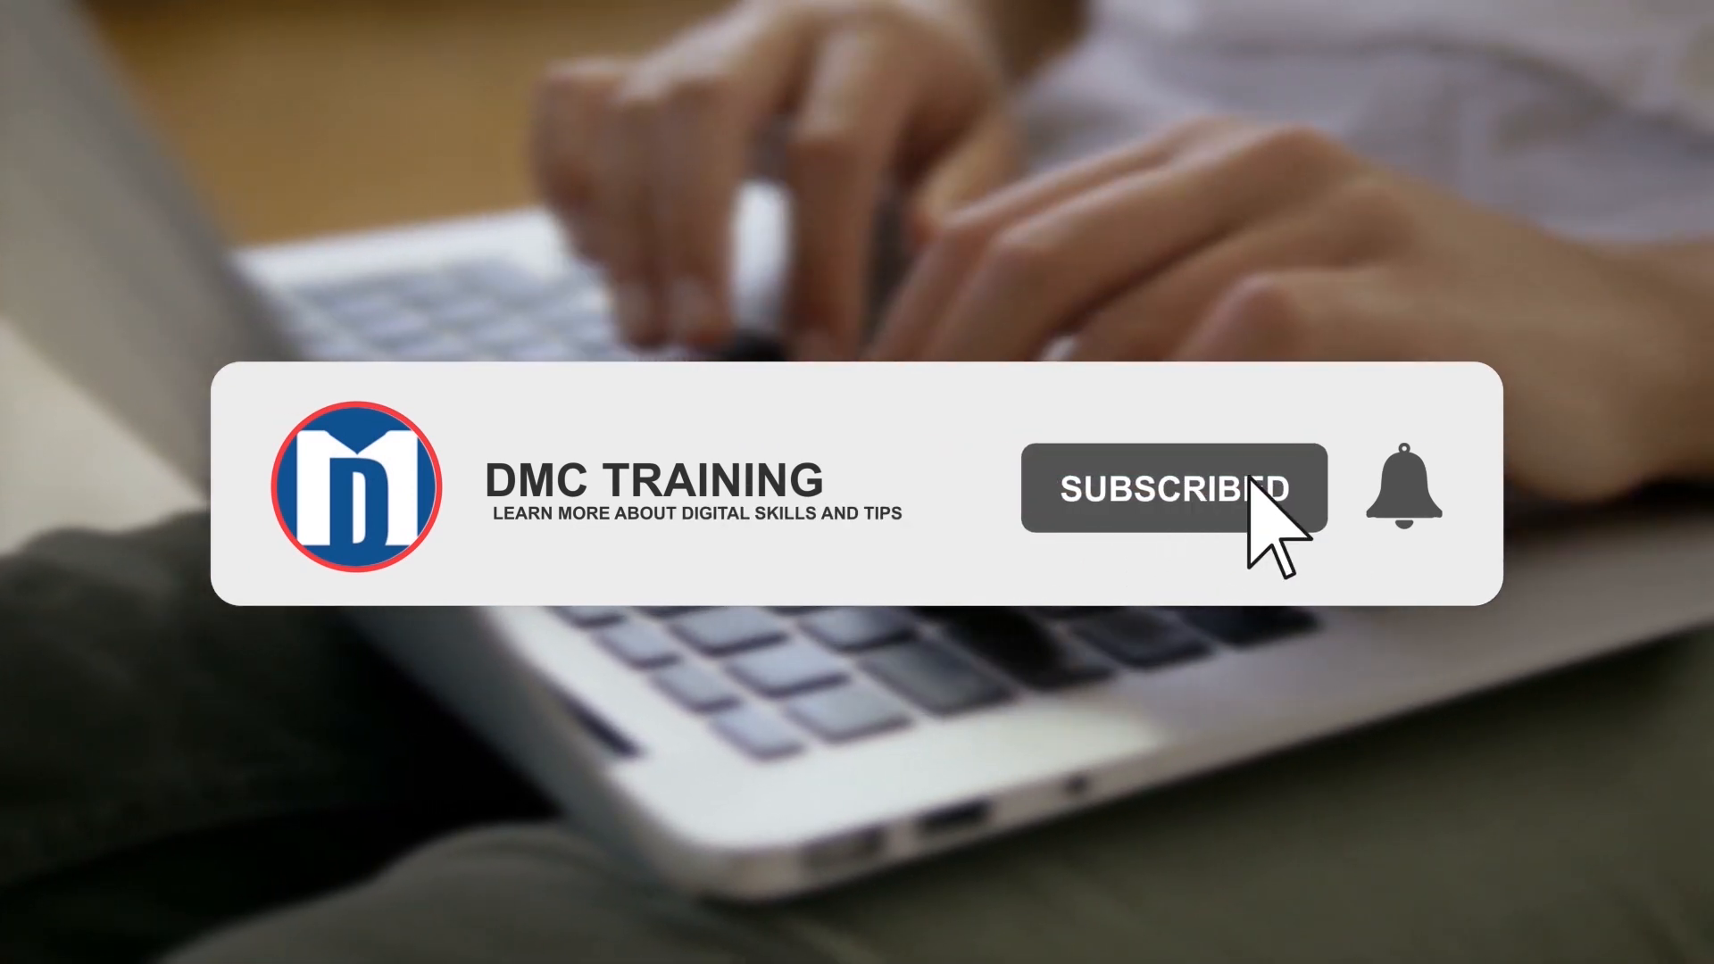
left_click(1403, 488)
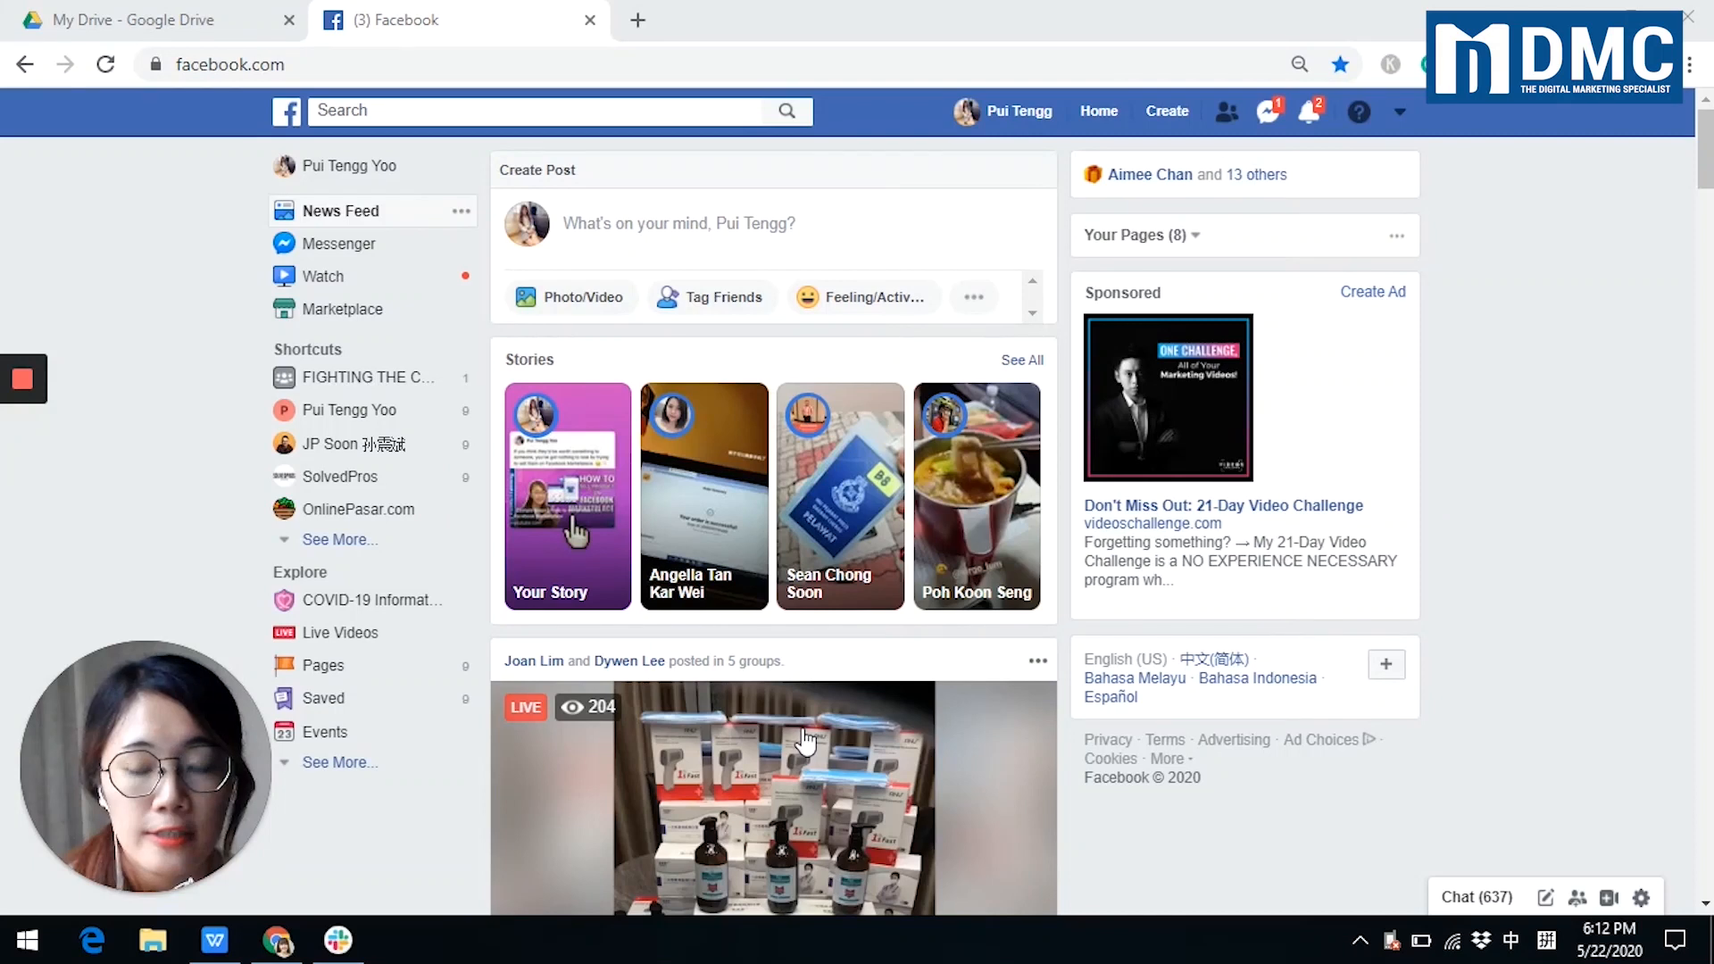
mouse_move(923, 721)
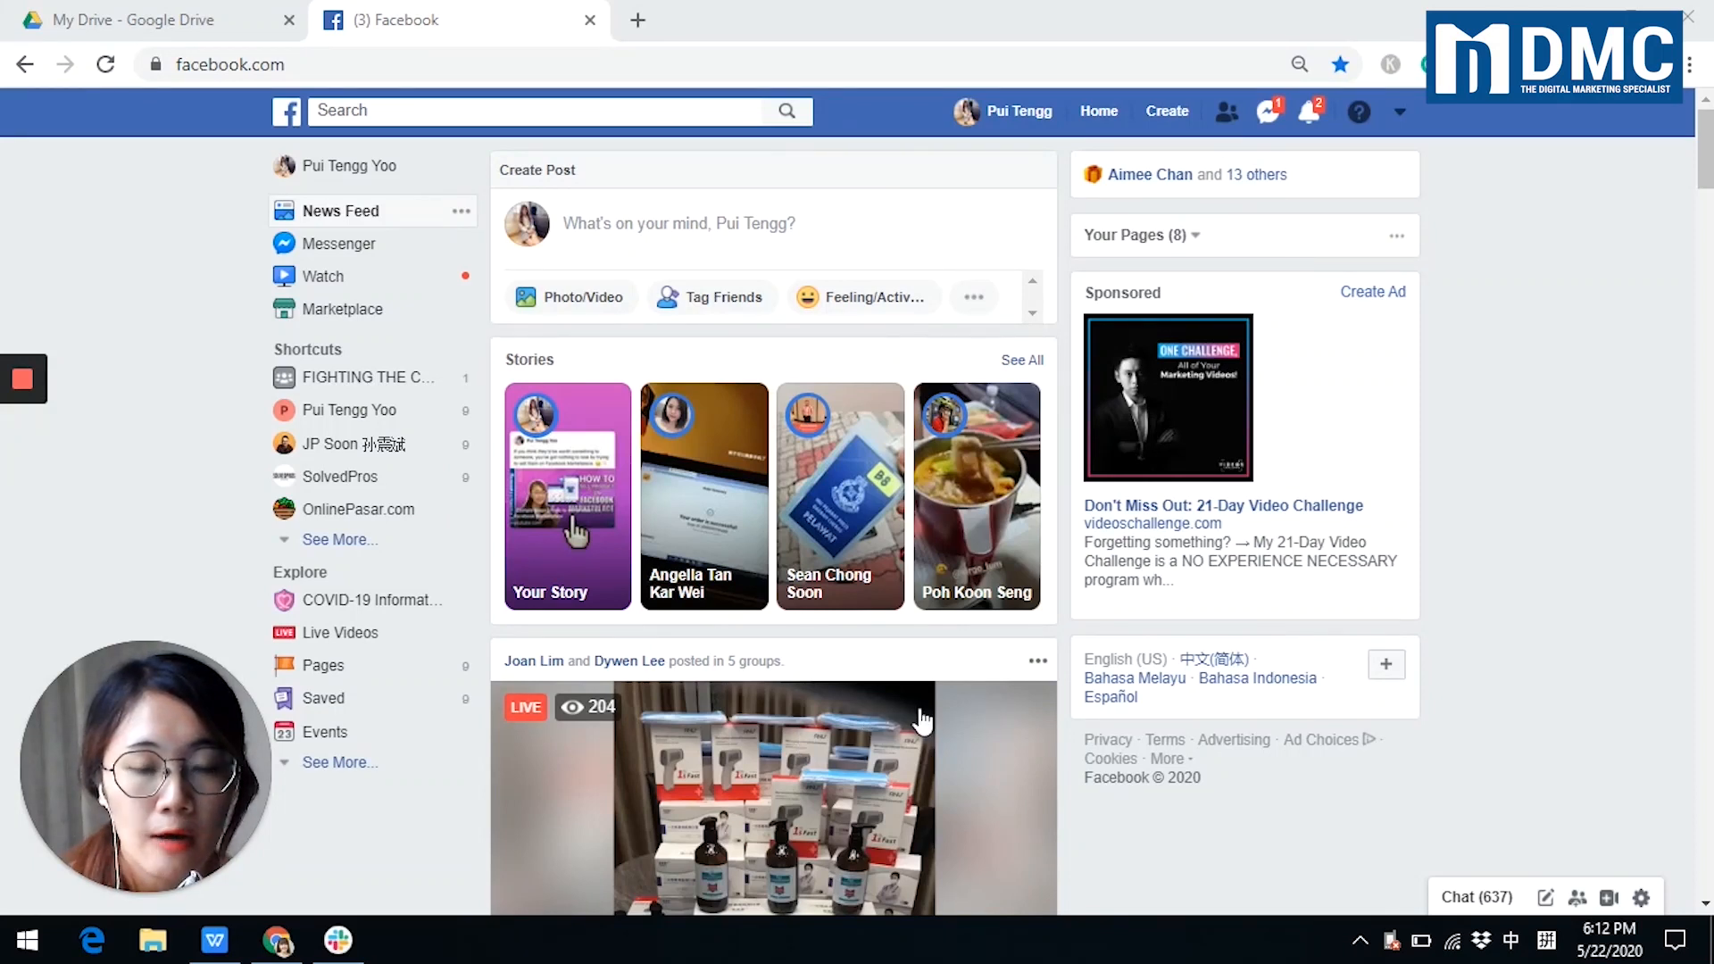
mouse_move(950, 719)
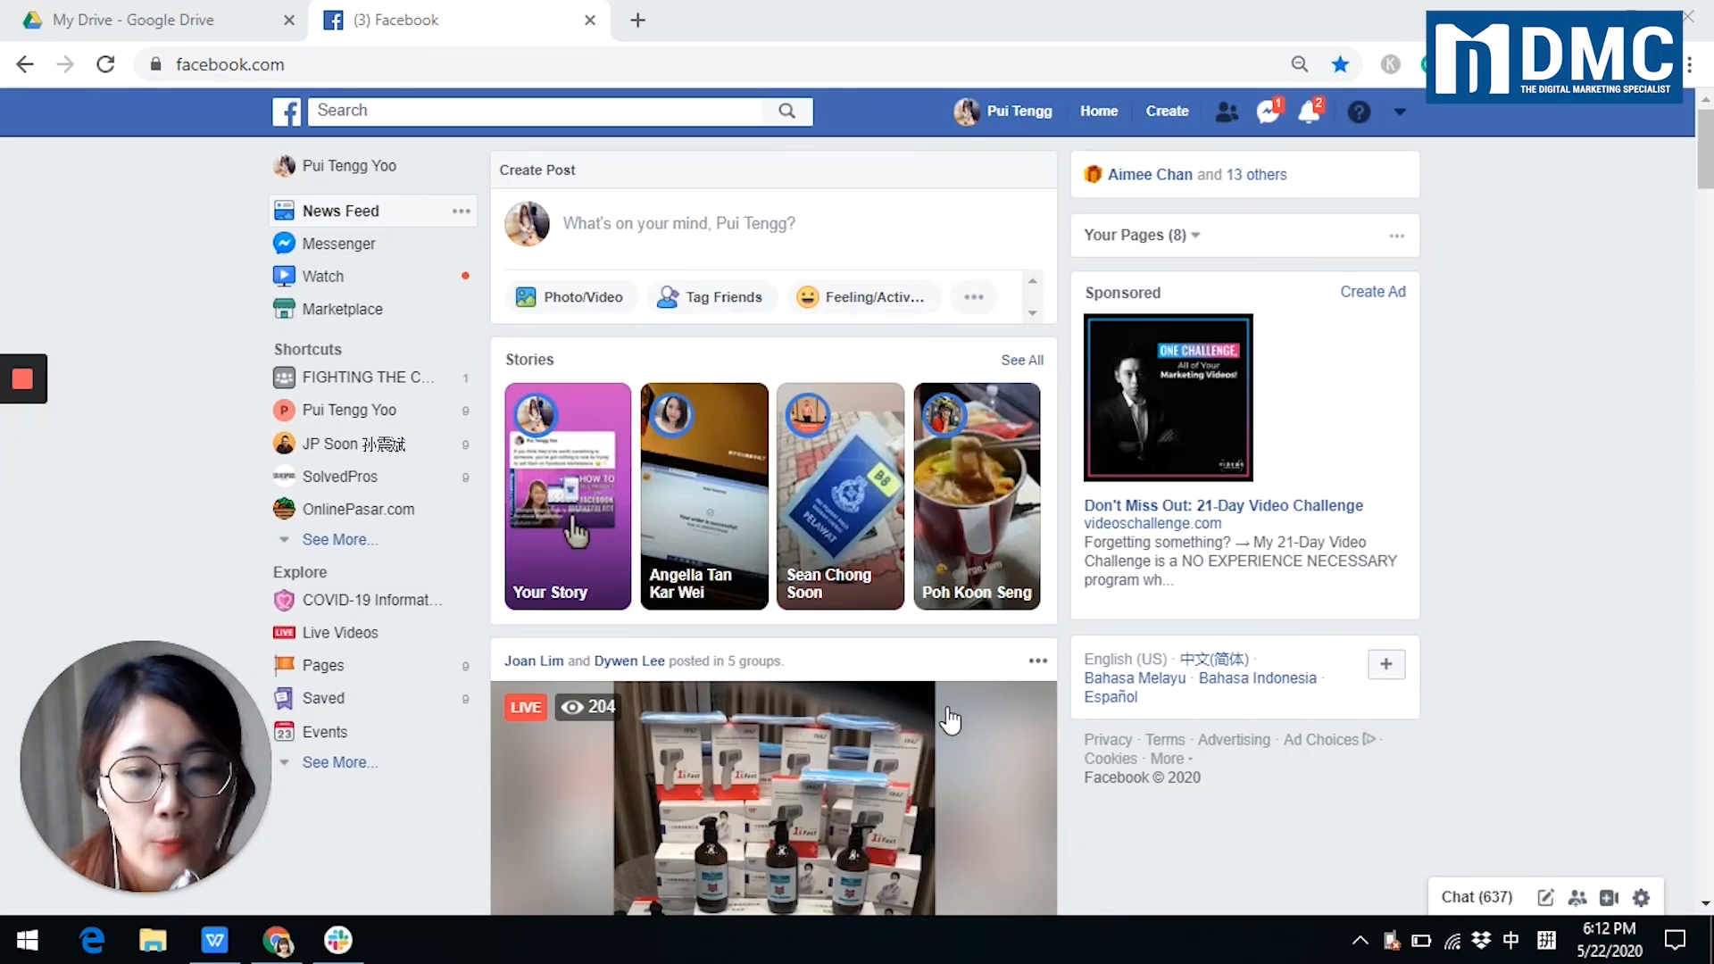
mouse_move(971, 716)
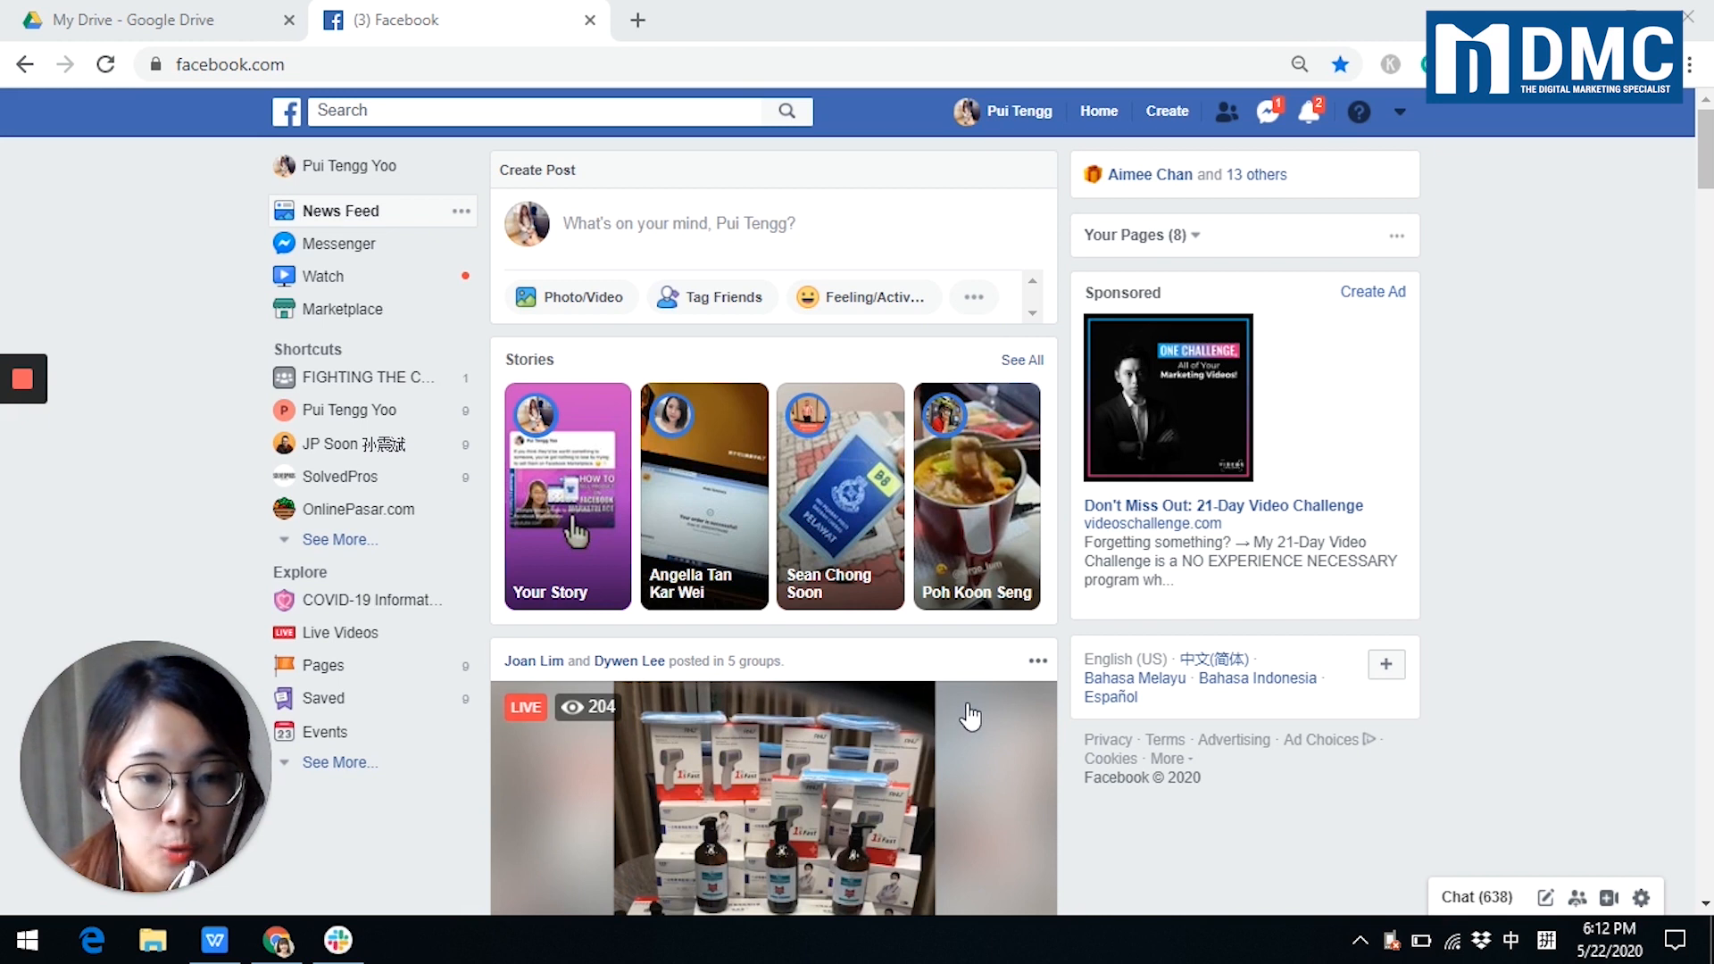
mouse_move(1059, 664)
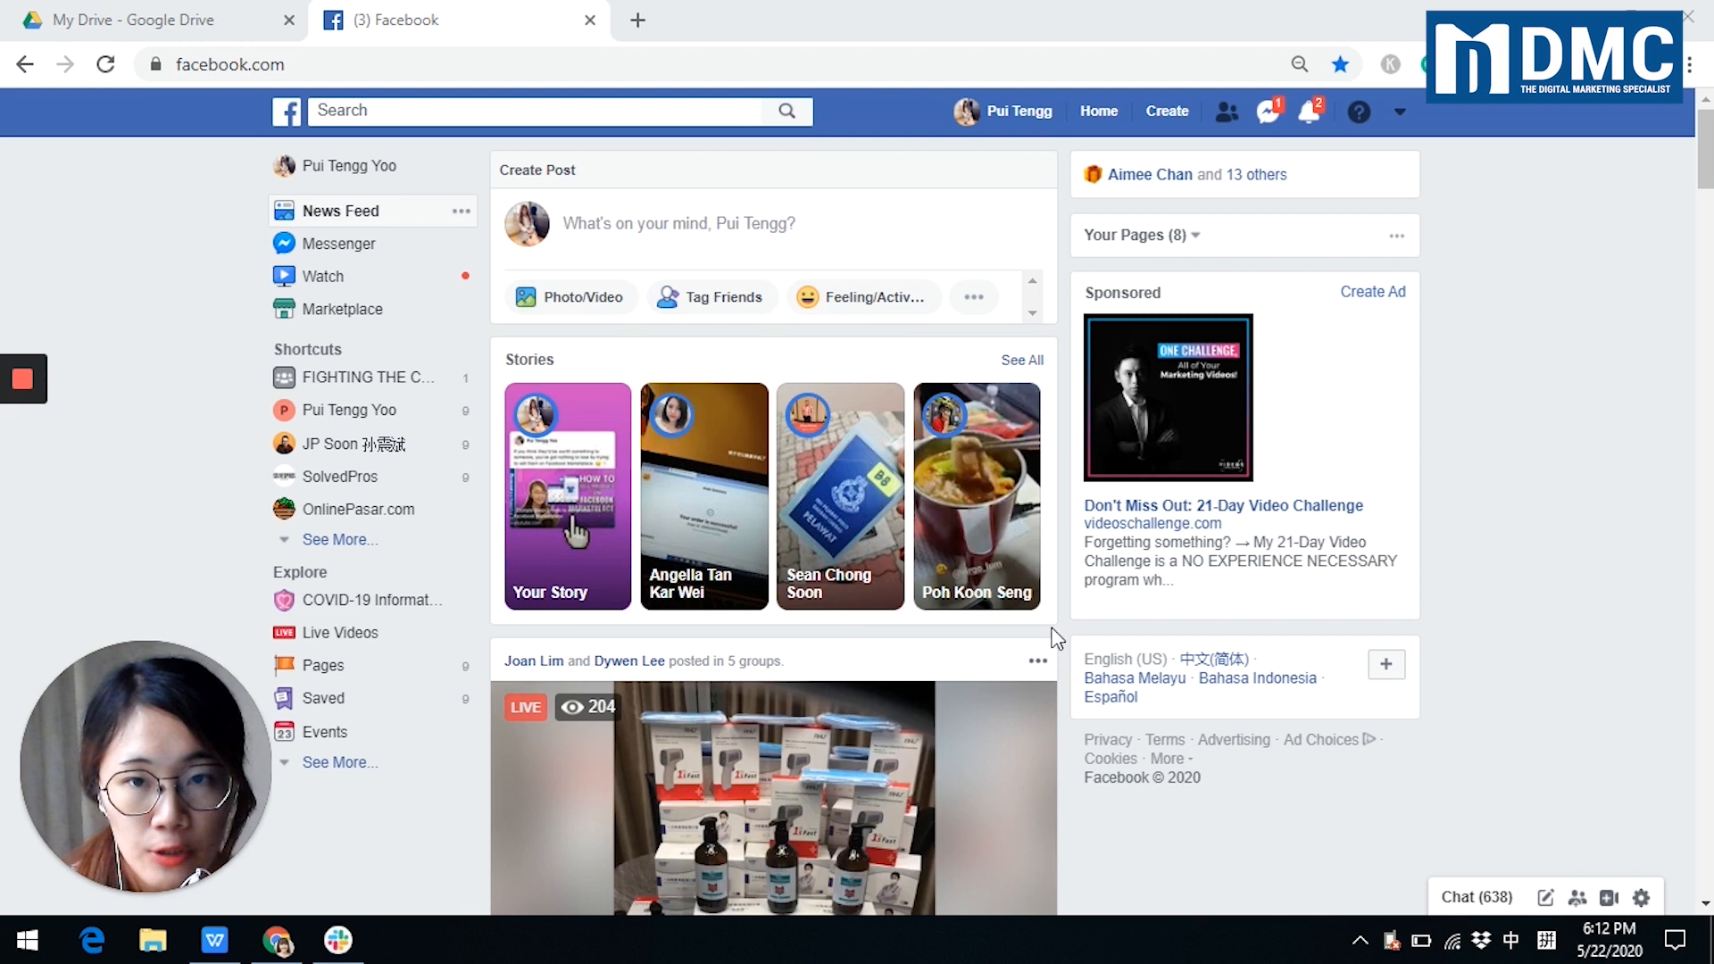
mouse_move(639, 30)
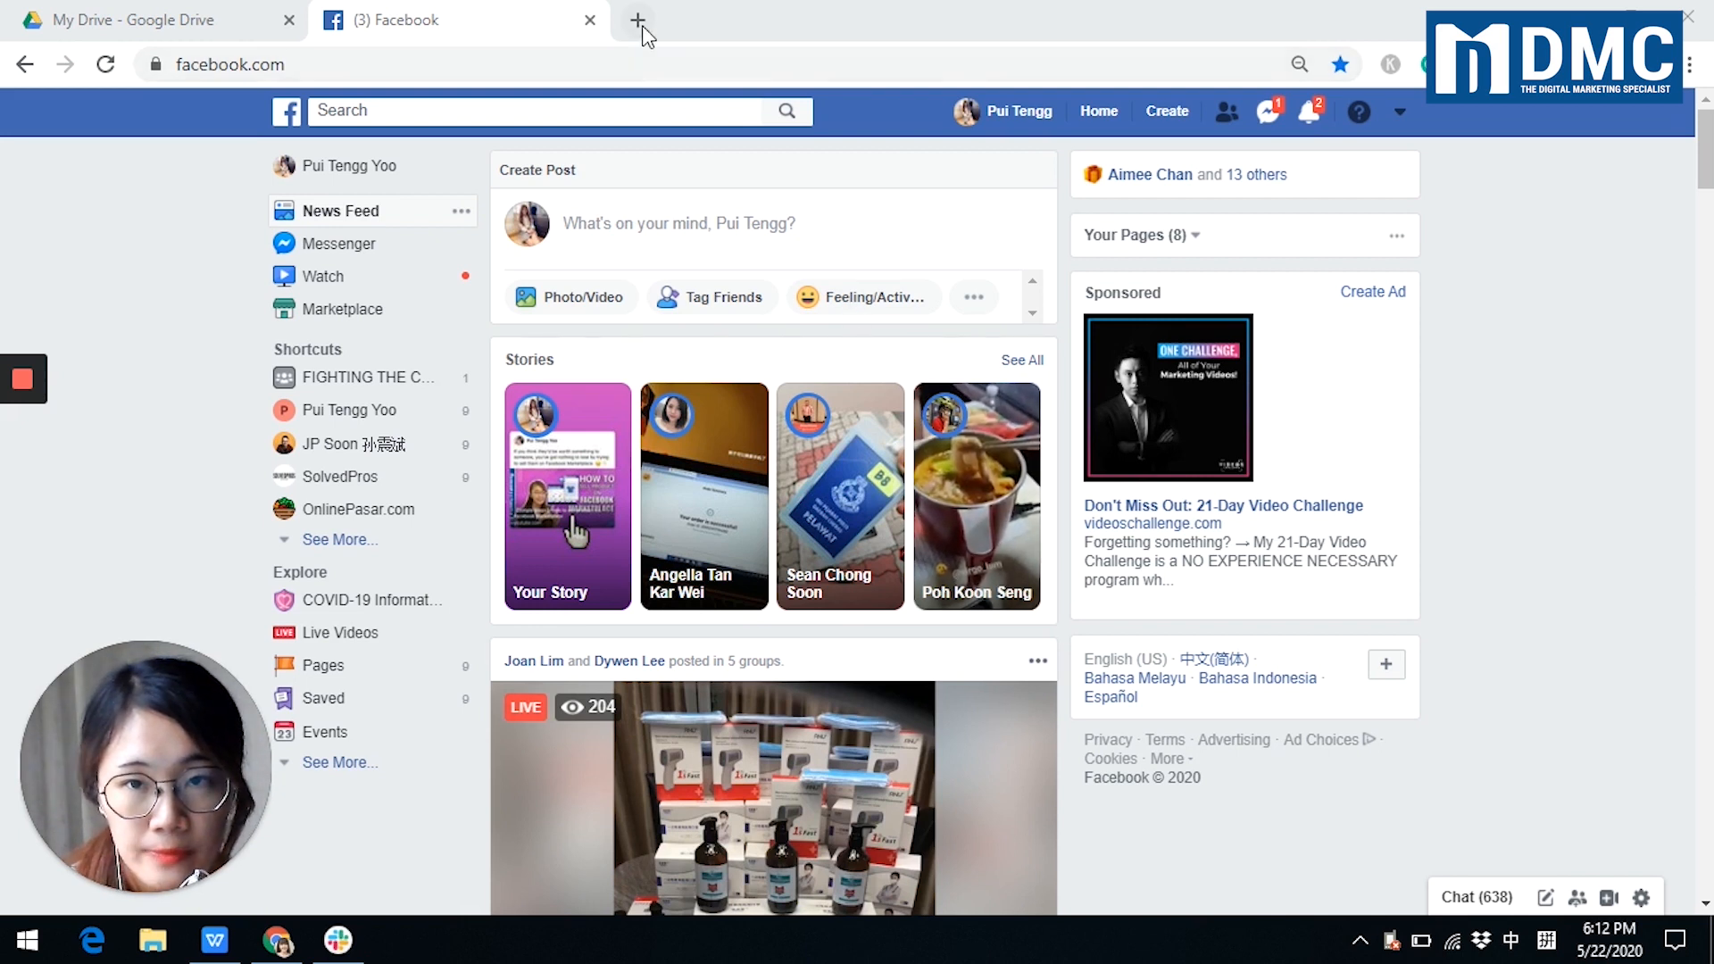
left_click(639, 20)
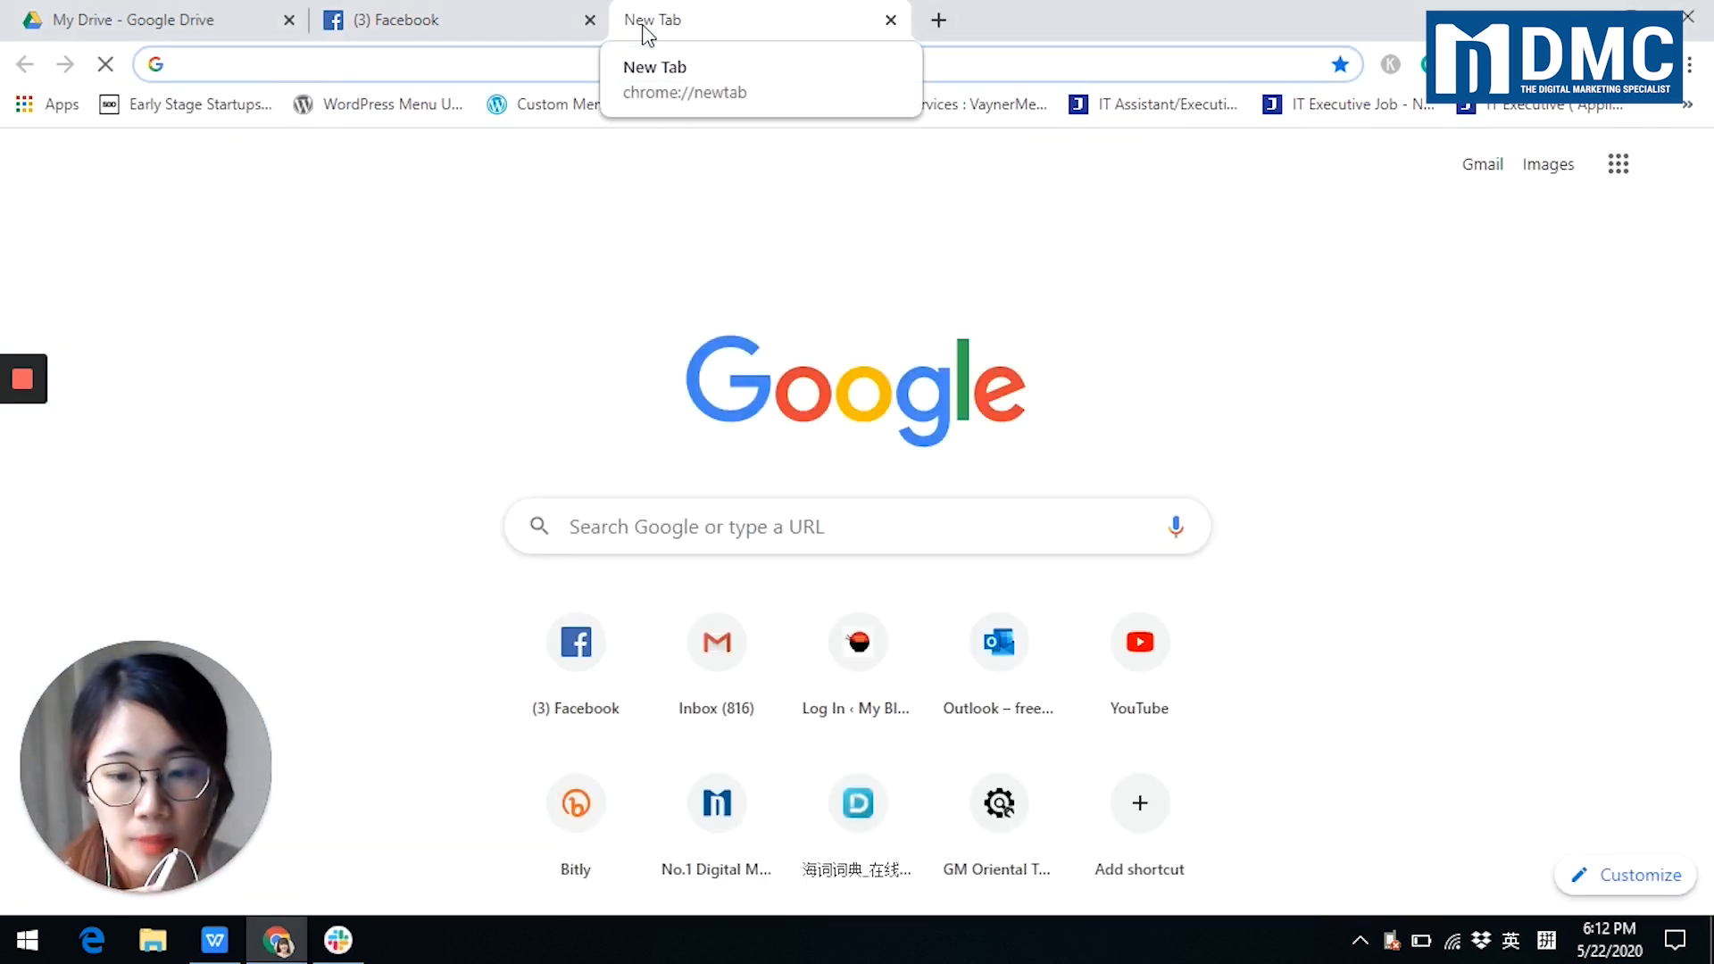
type("youtube.com")
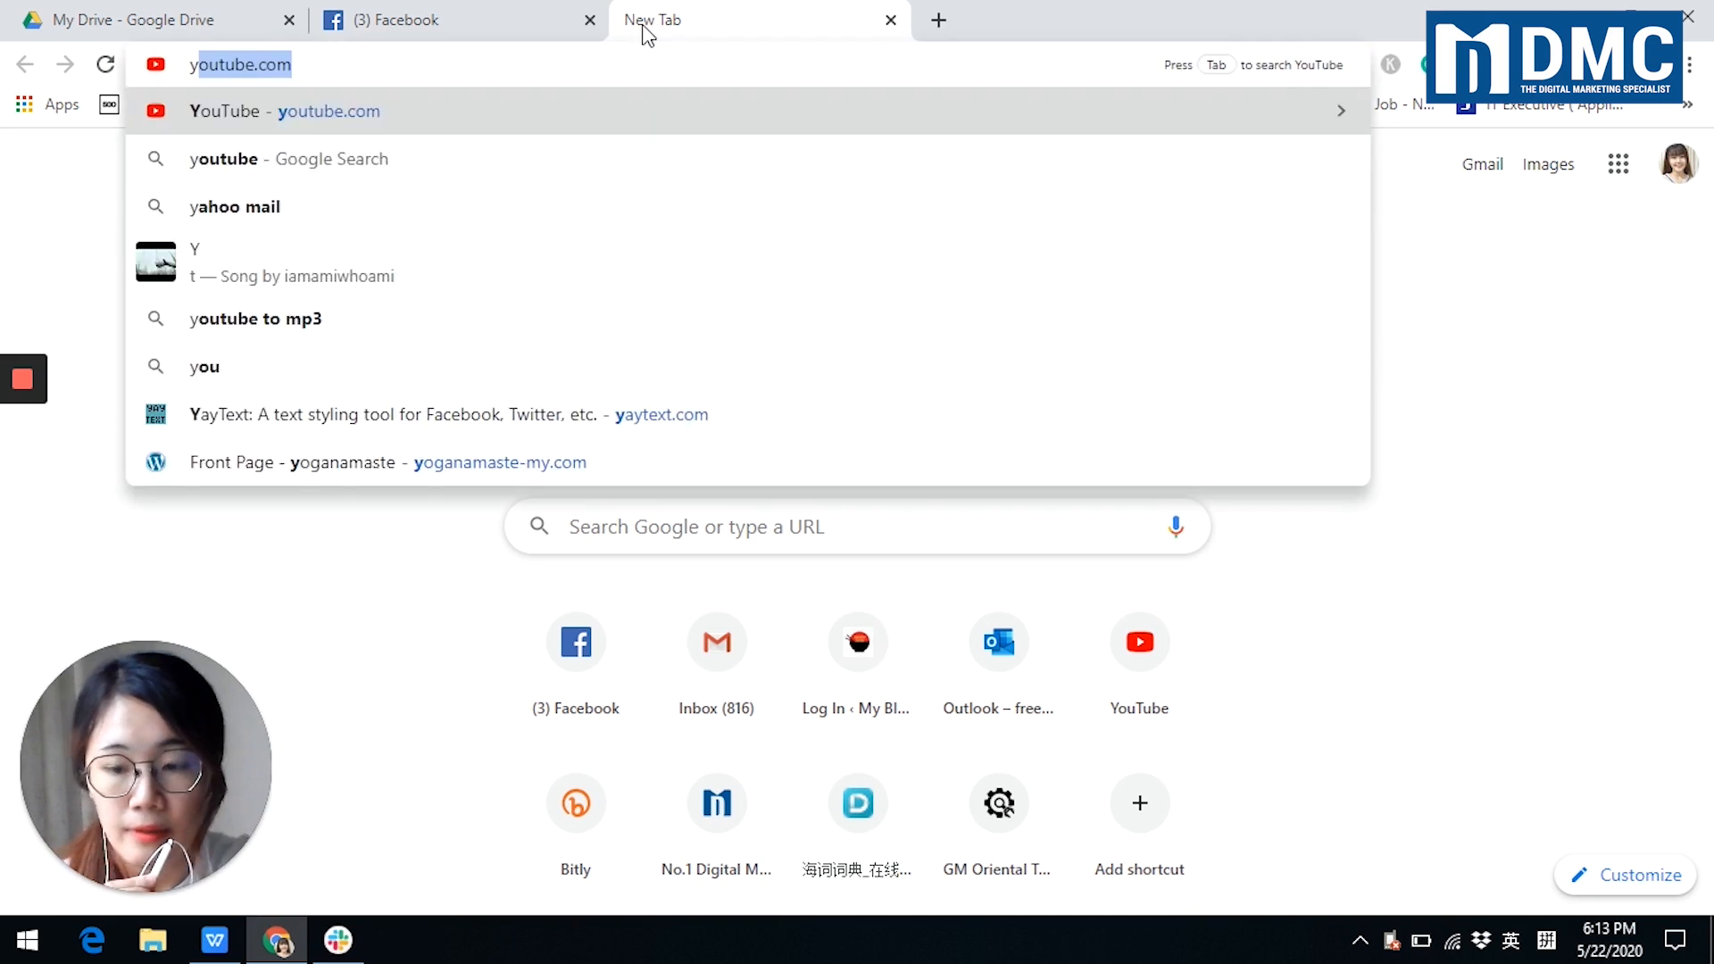
type("yat")
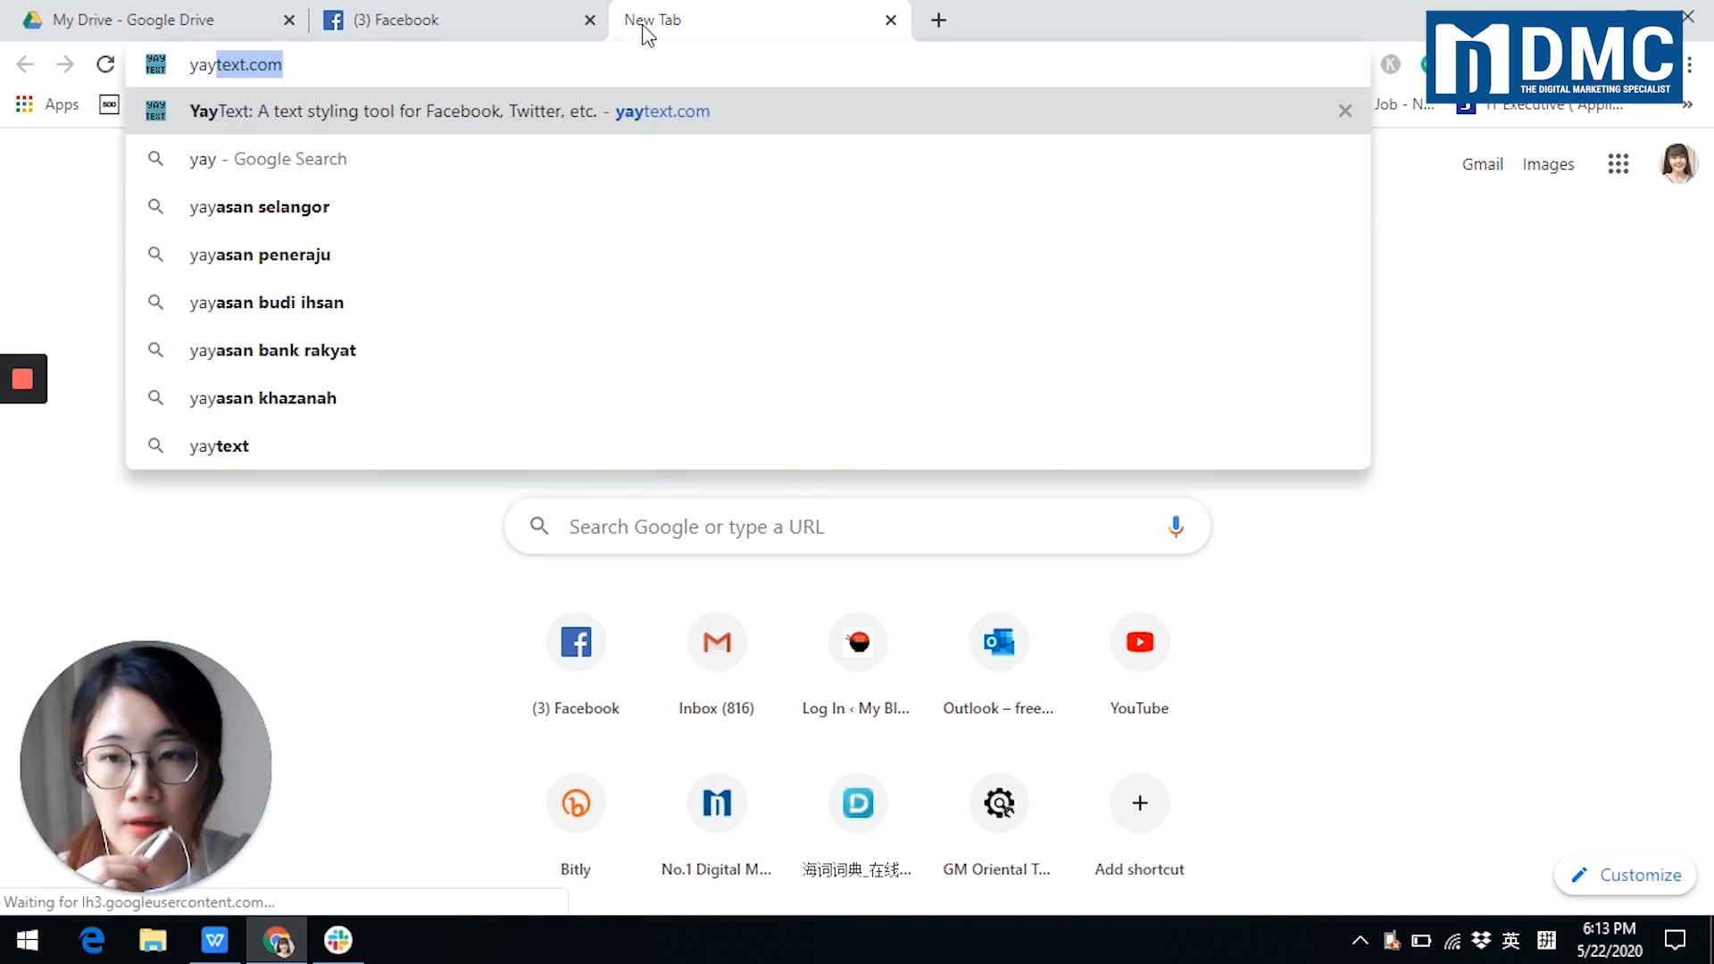
key("Return")
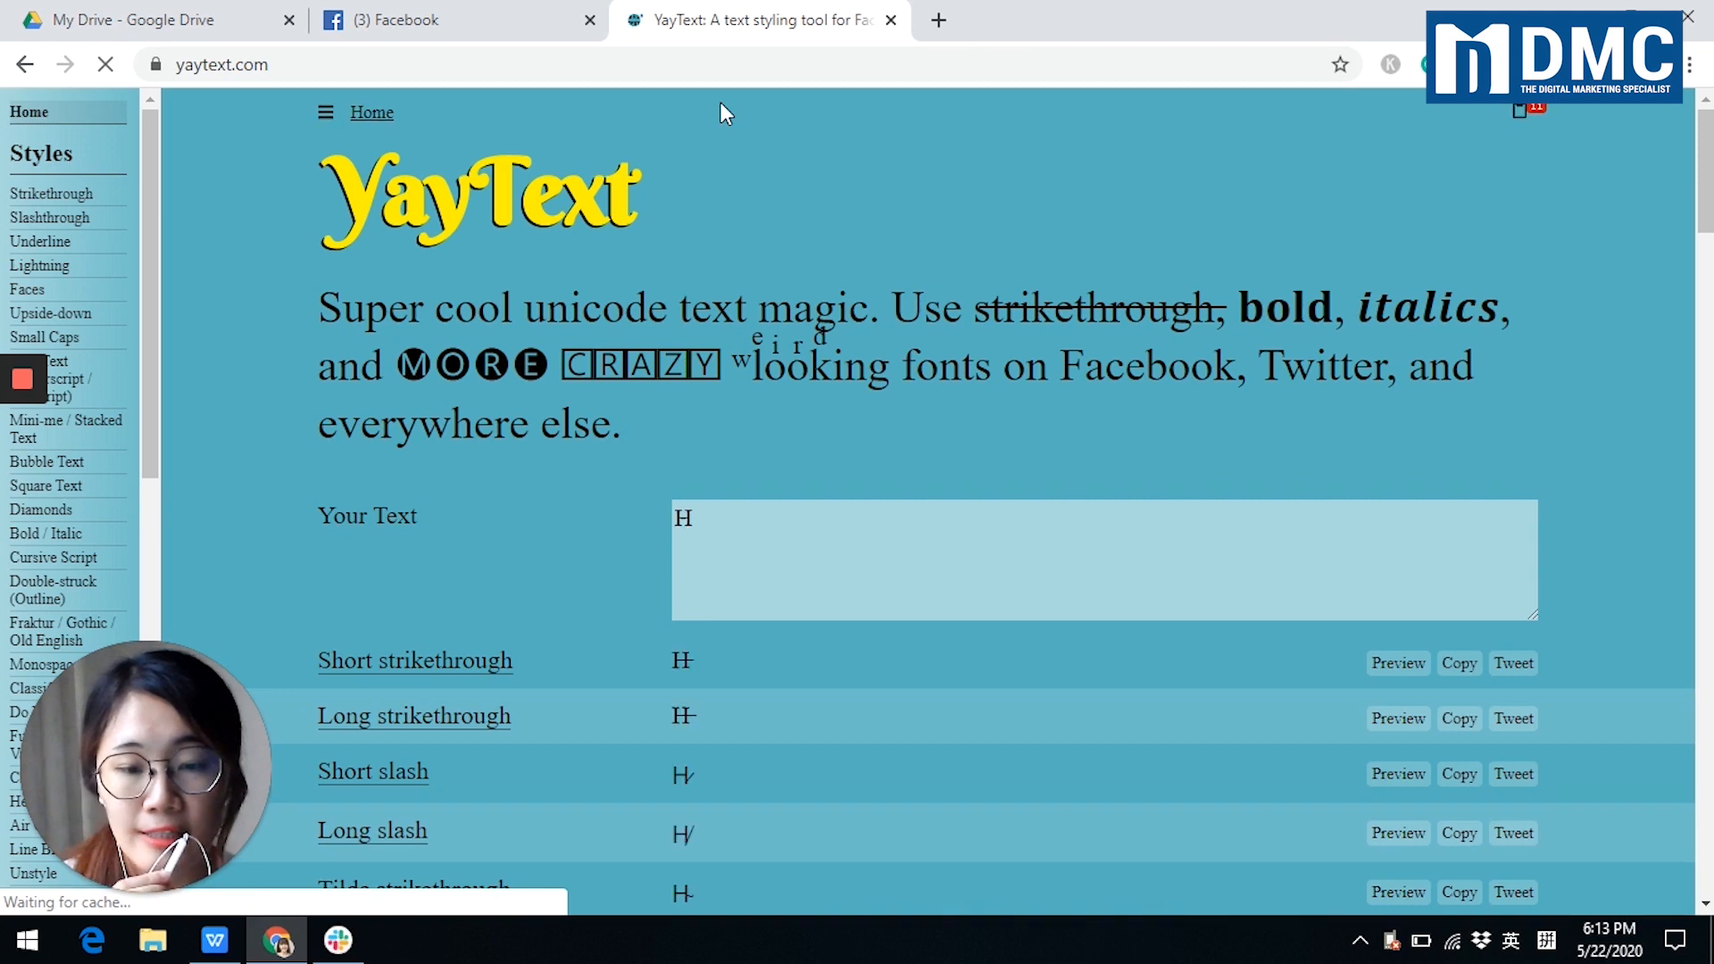
Replace the sample sentence in the Your Text box with 'hello'
type("ello tex")
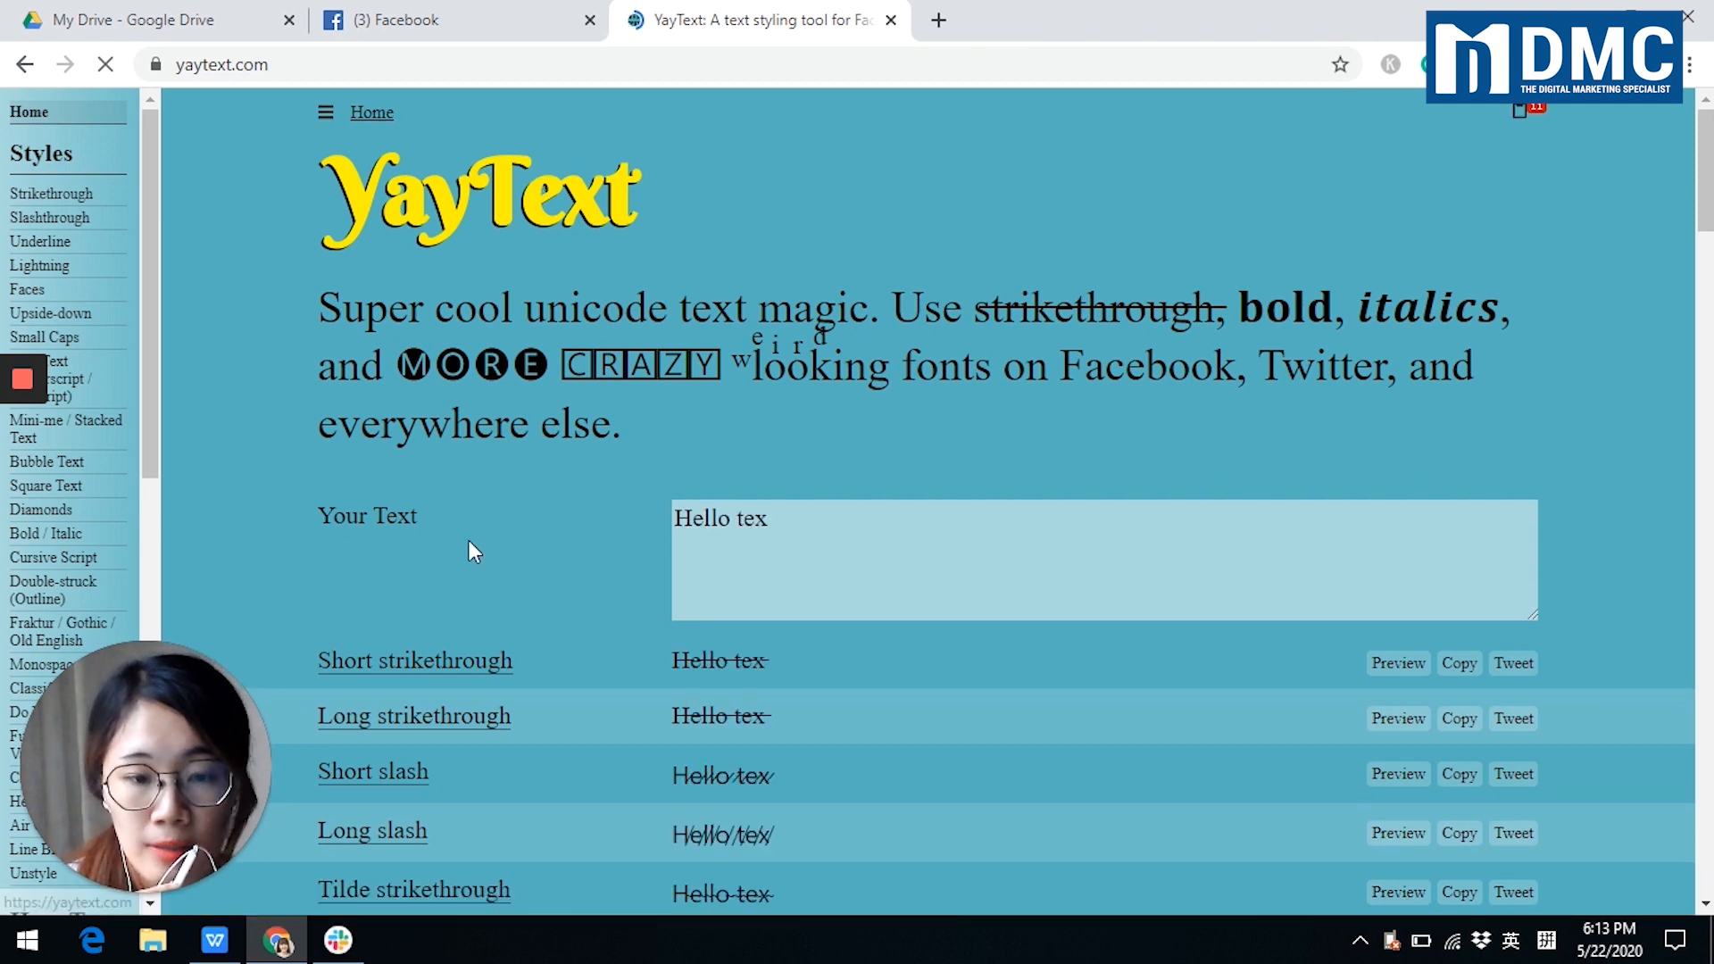
type("t string my old")
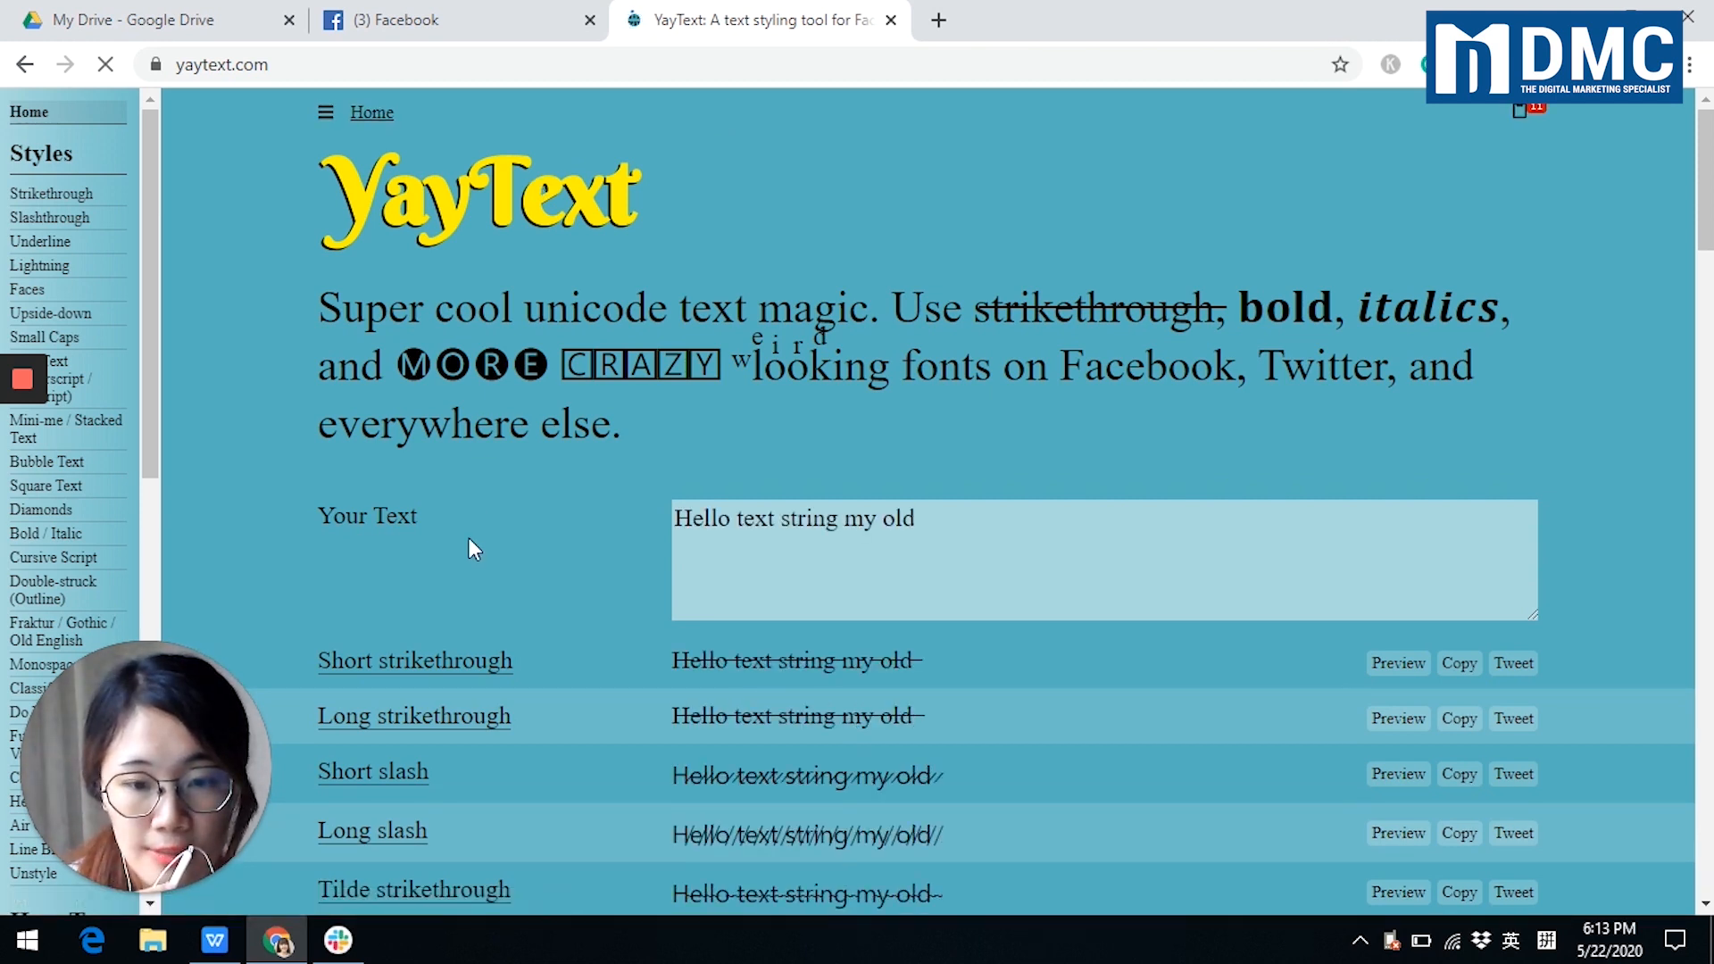
type("friend.")
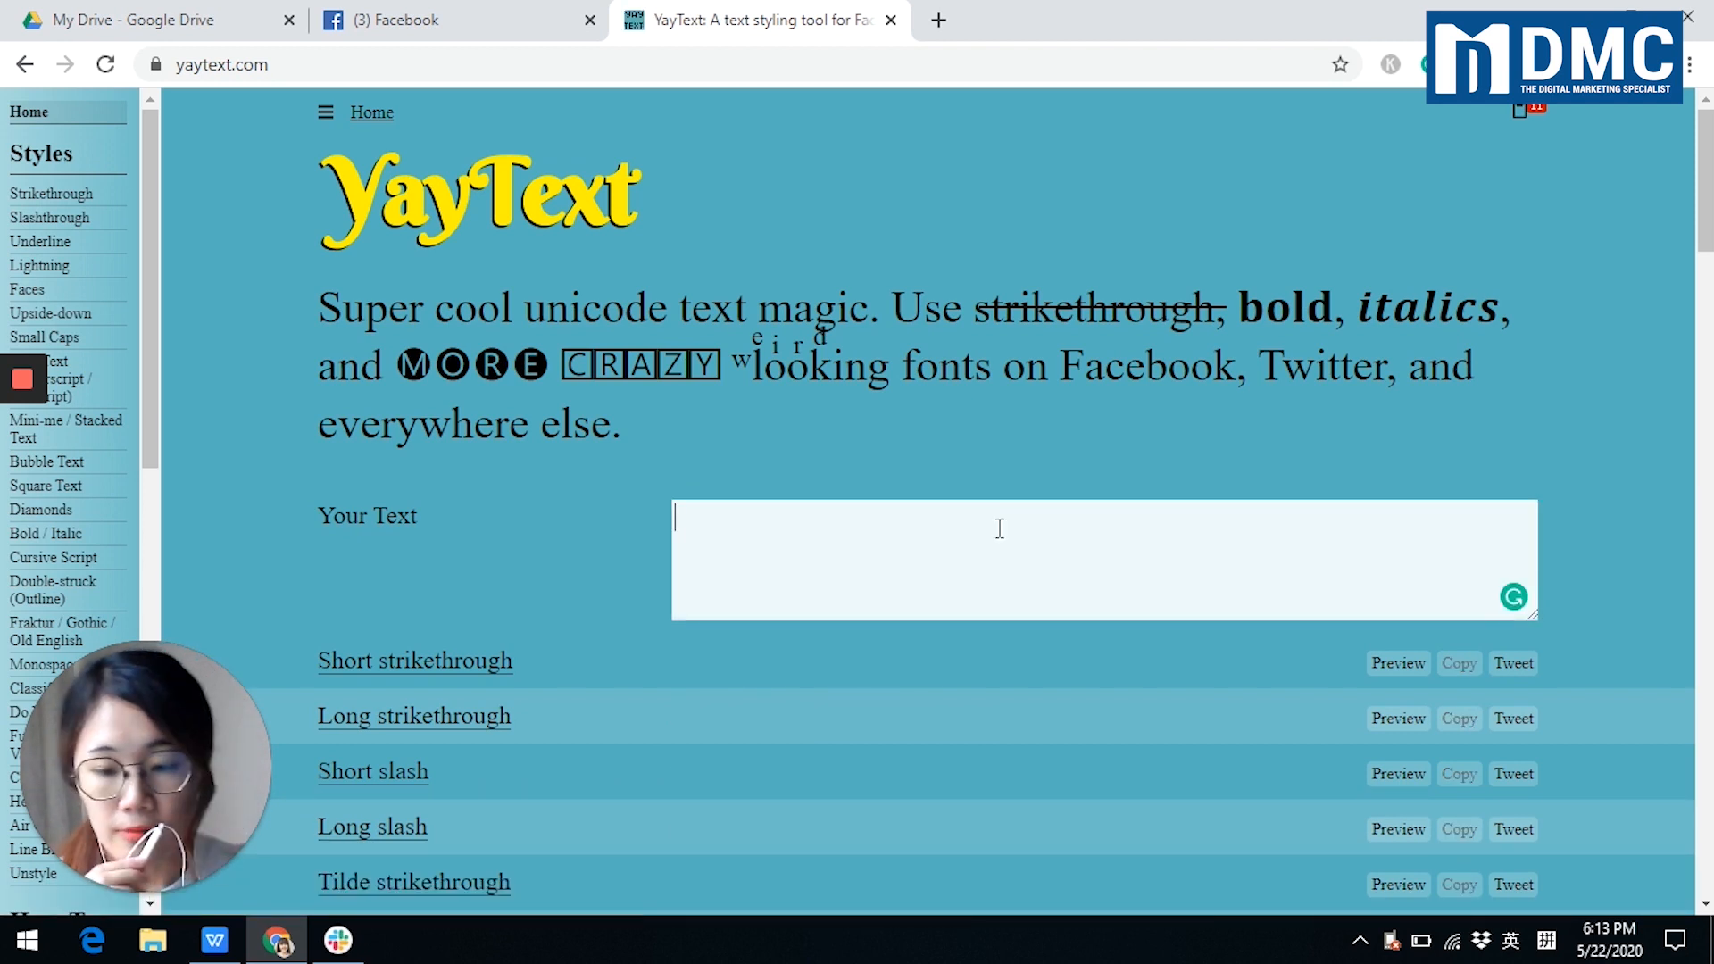
type("he")
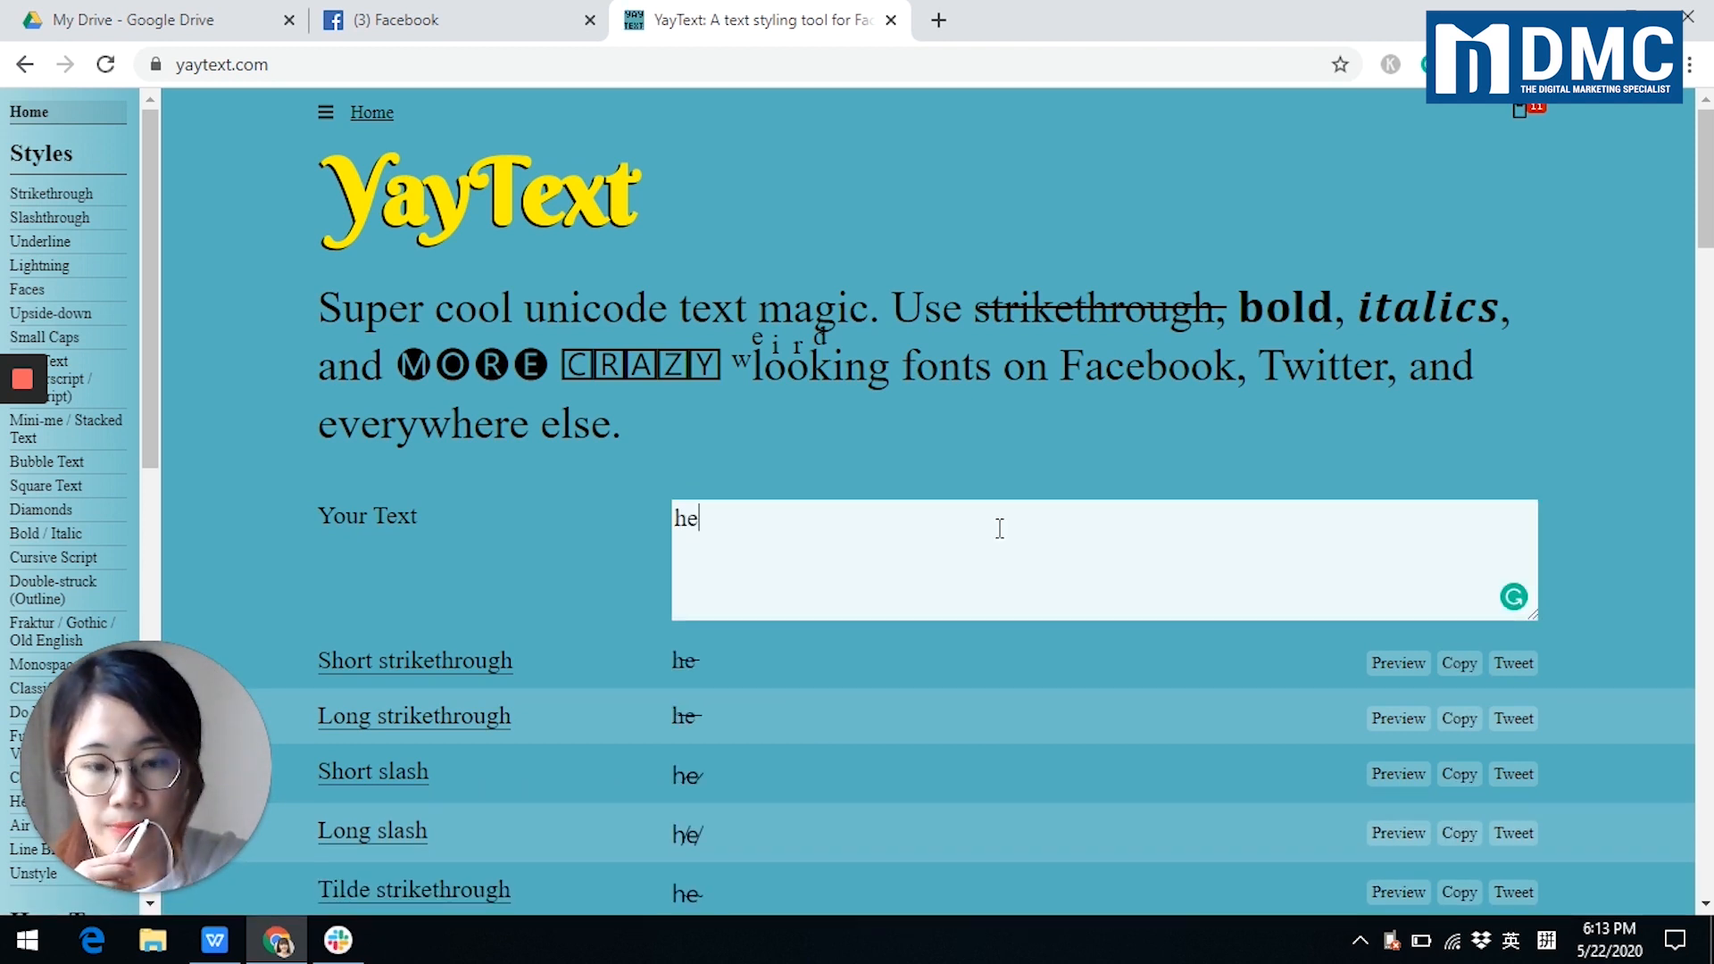
type("llo")
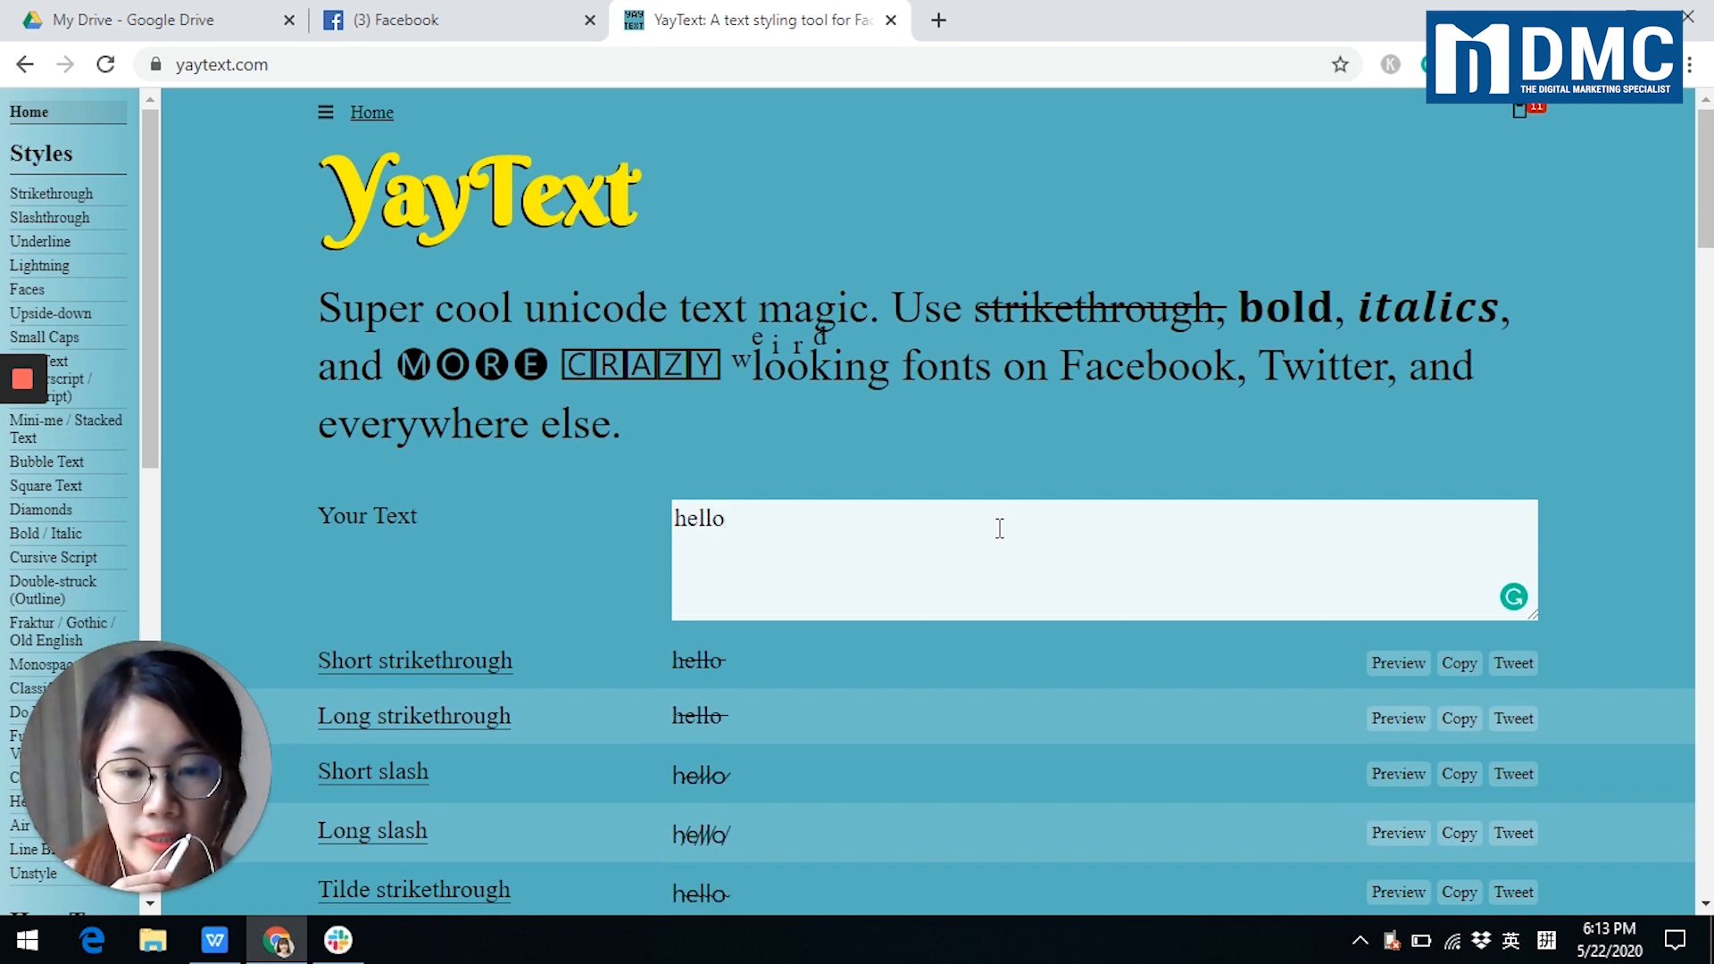
mouse_move(557, 645)
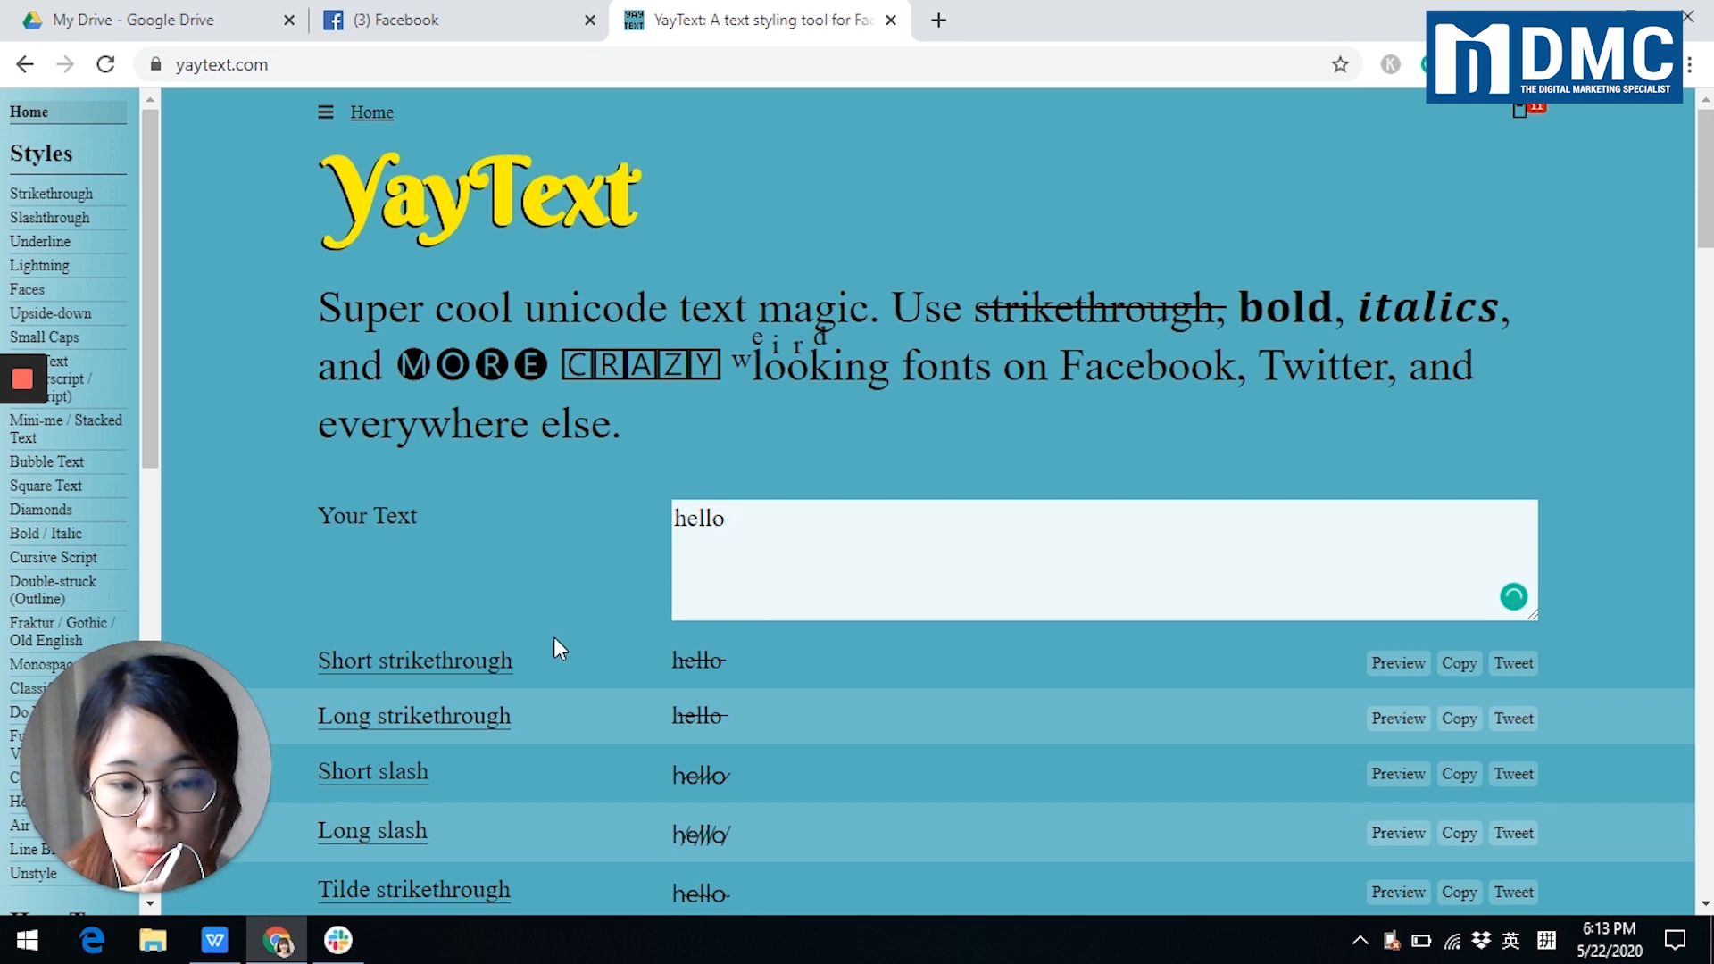
mouse_move(577, 692)
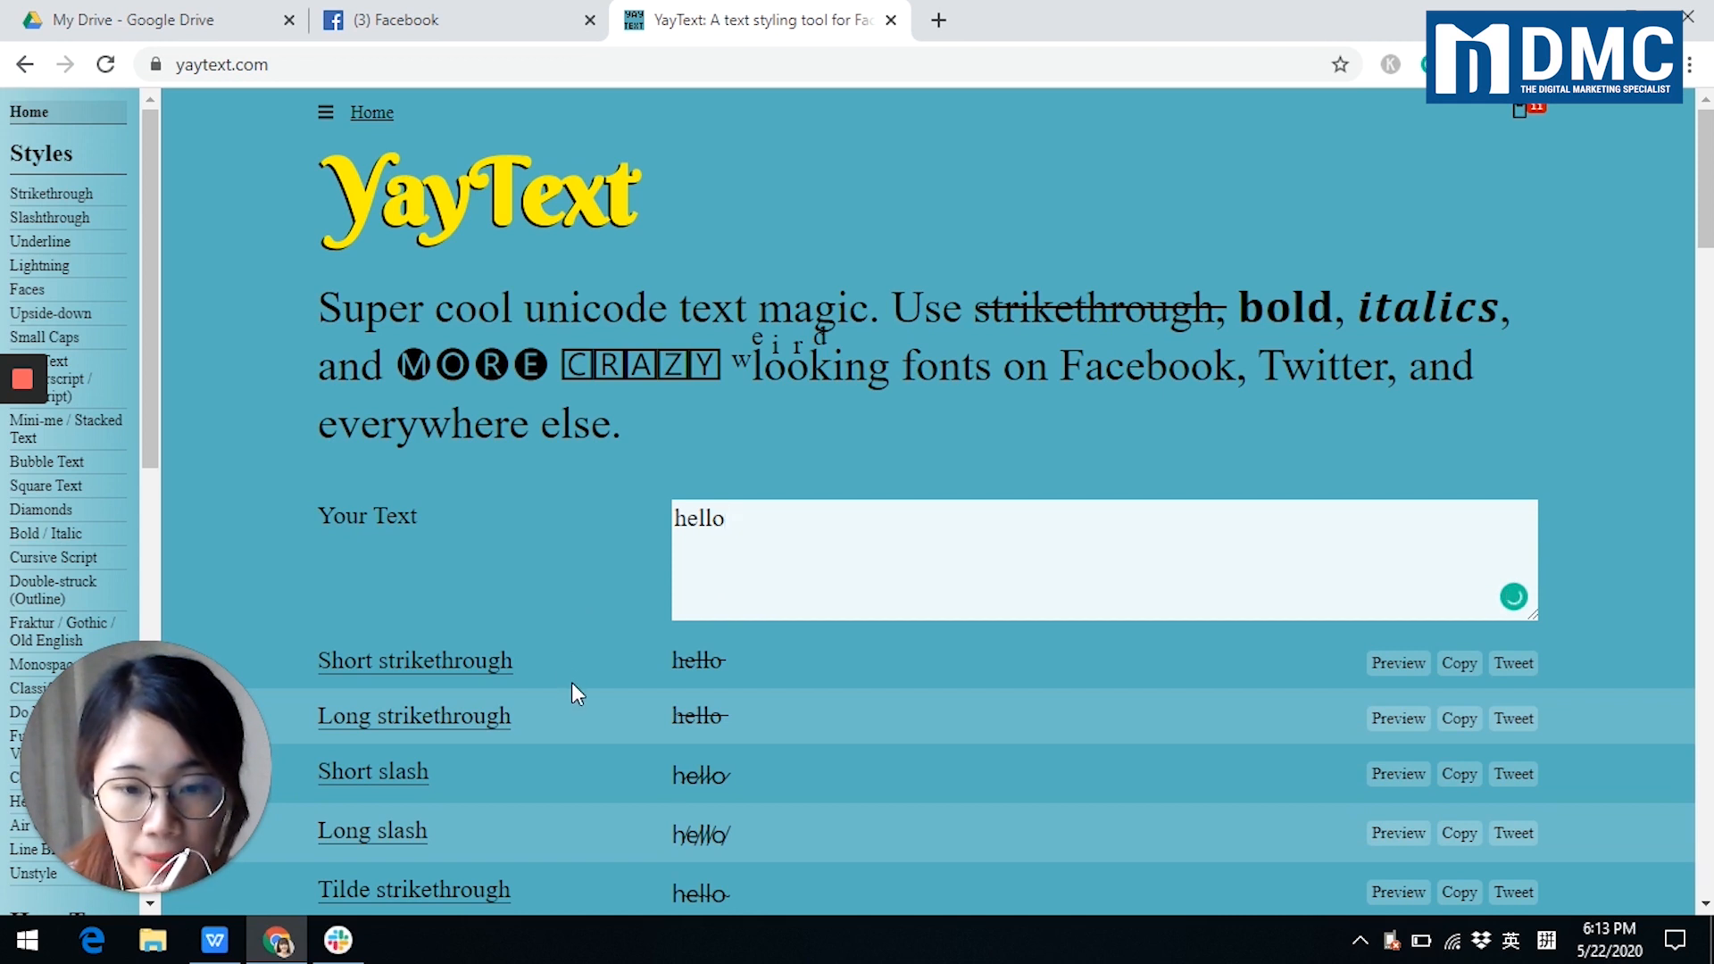
Copy 'hello' in the Underline (low line) style and return to the Facebook tab
scroll("down", 3)
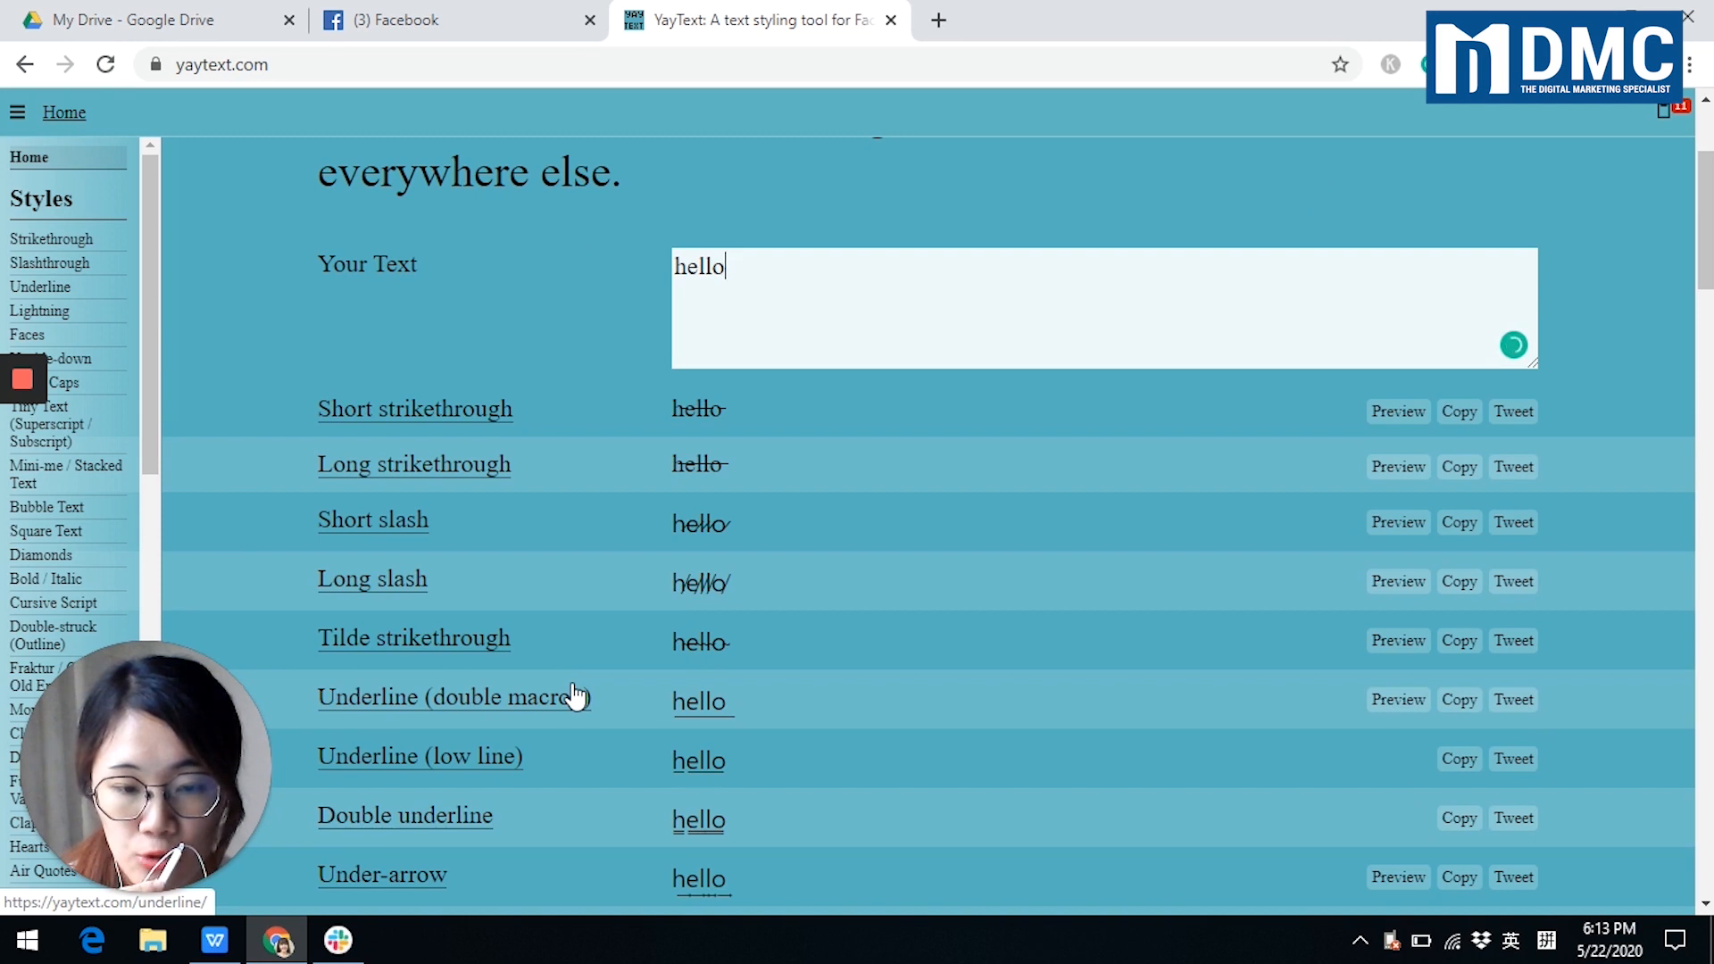
scroll("down", 3)
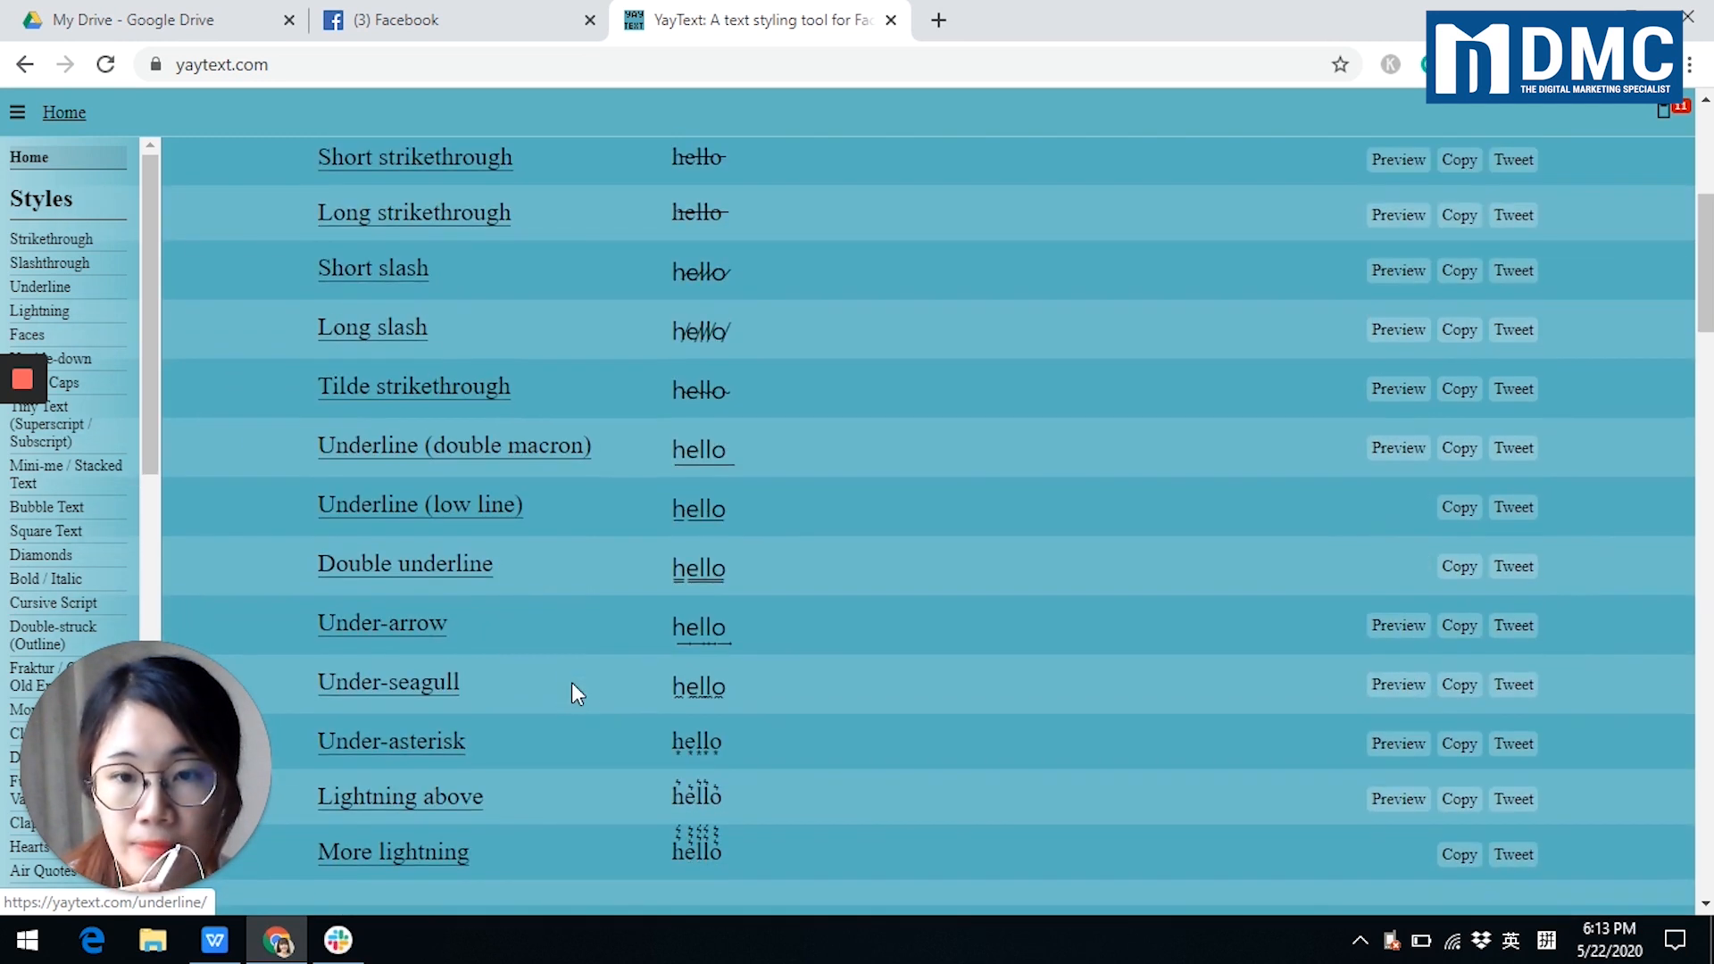
mouse_move(461, 528)
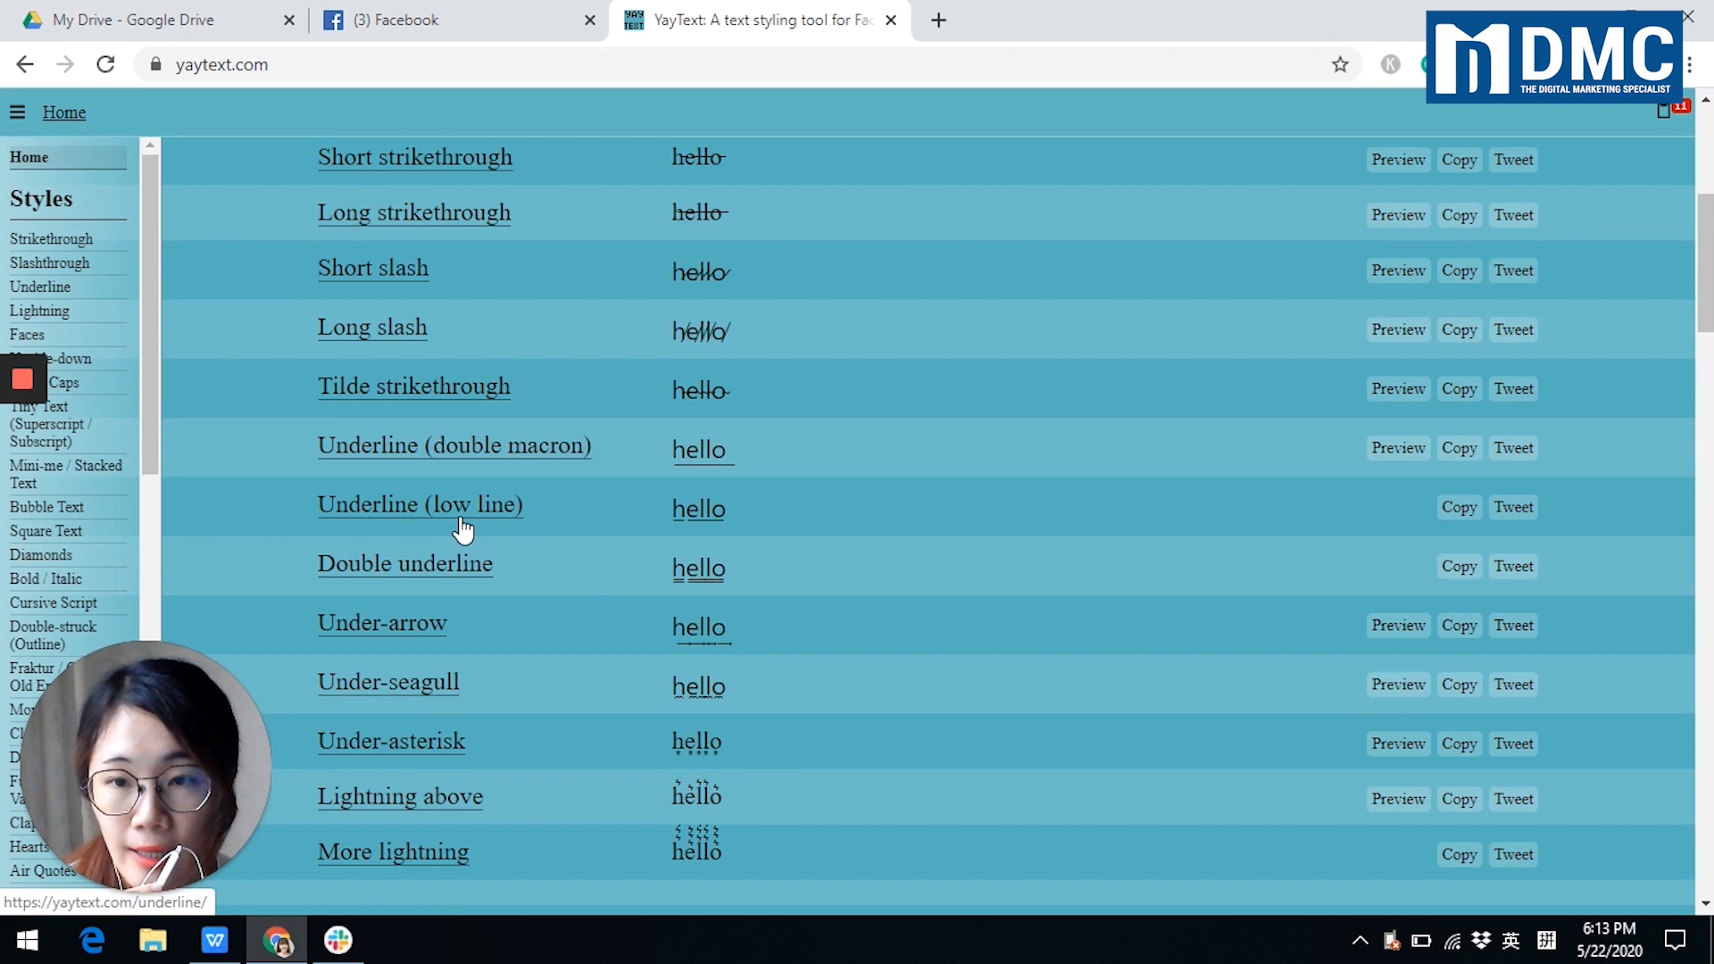
mouse_move(1288, 525)
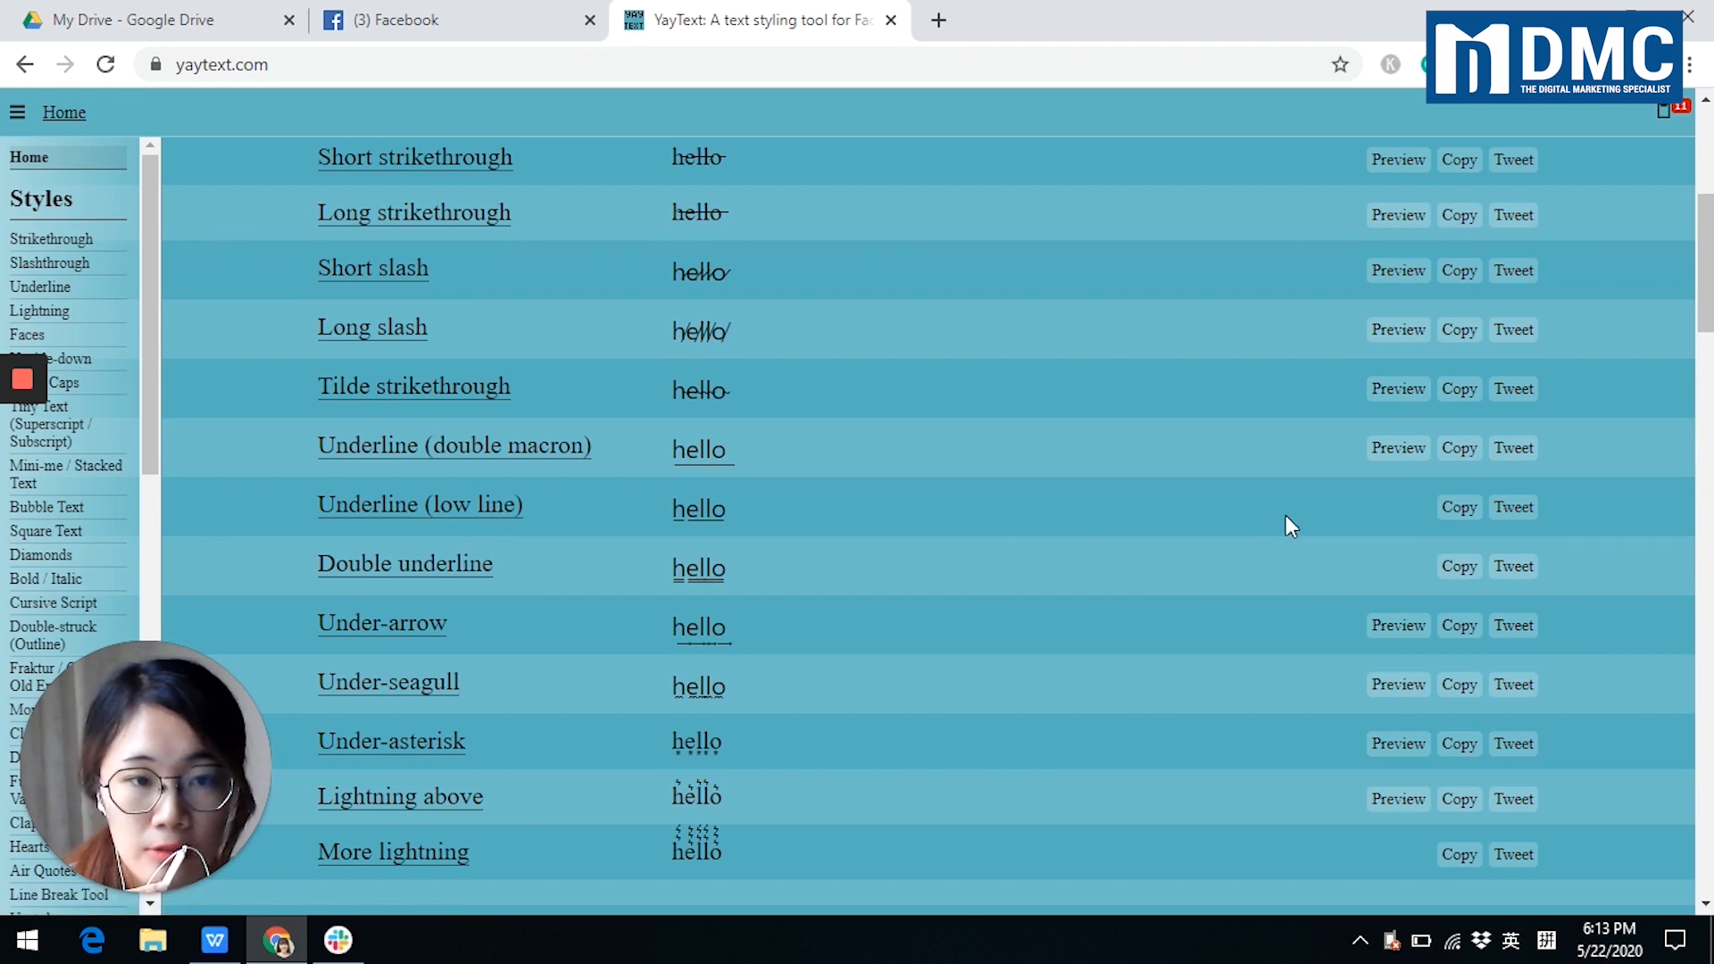
left_click(1458, 505)
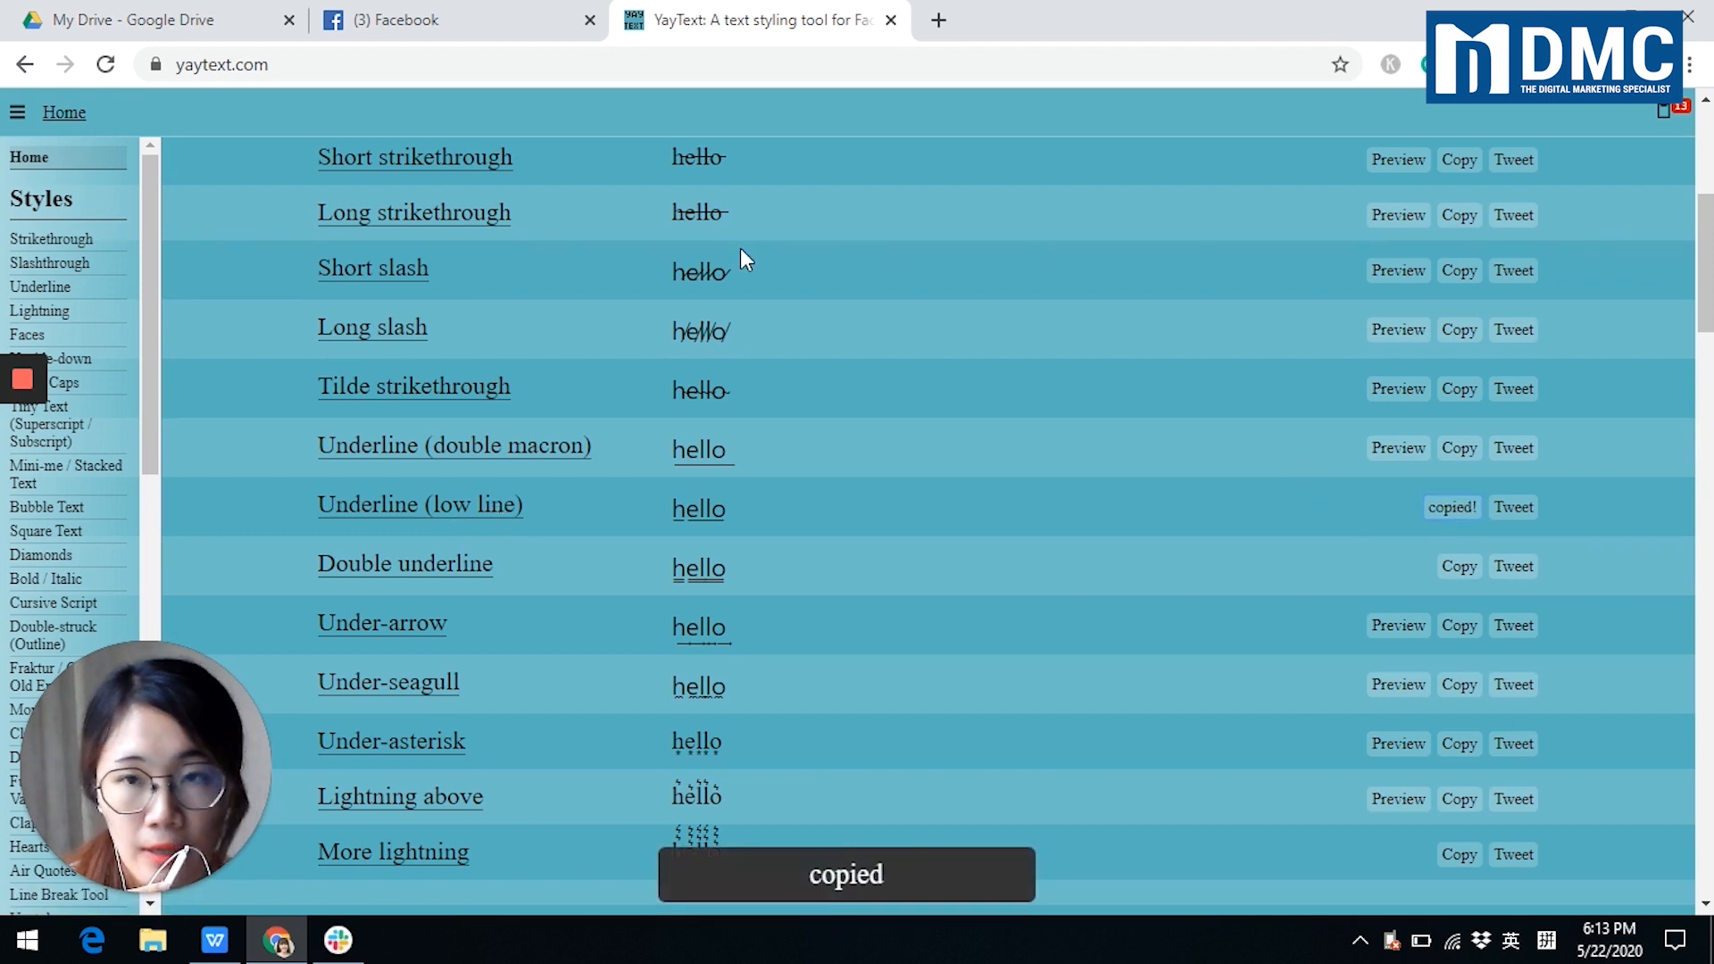
left_click(448, 20)
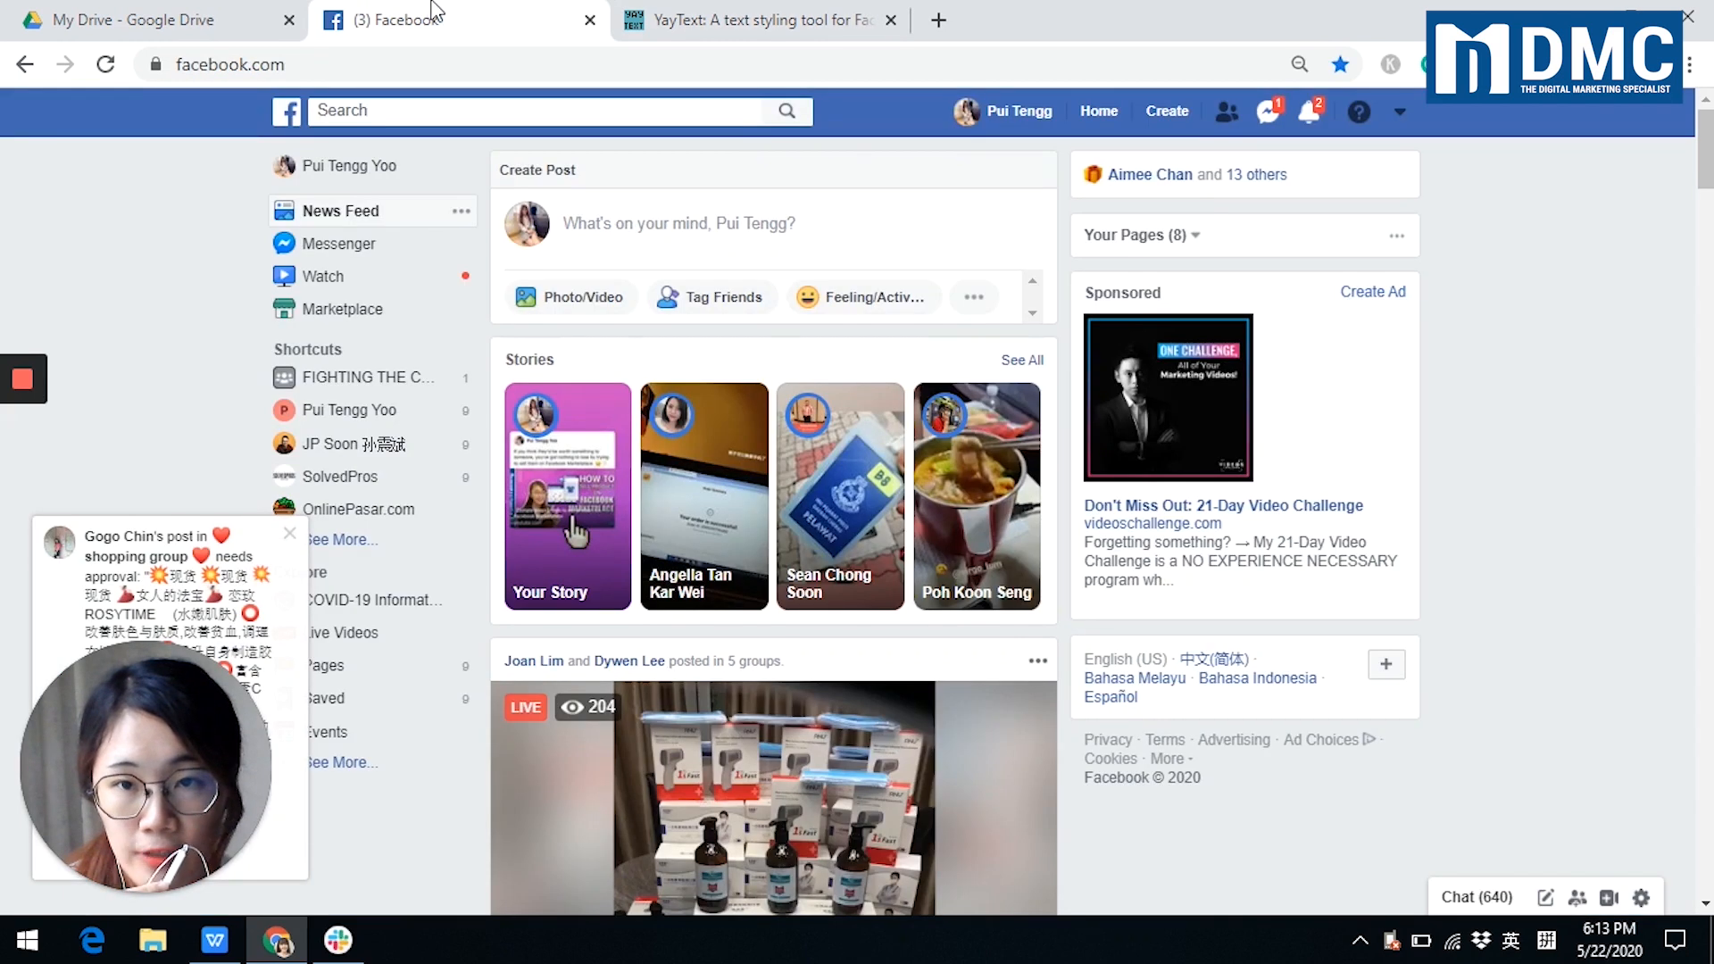
Paste the underlined 'hello' into Facebook's What's on your mind post box
left_click(678, 223)
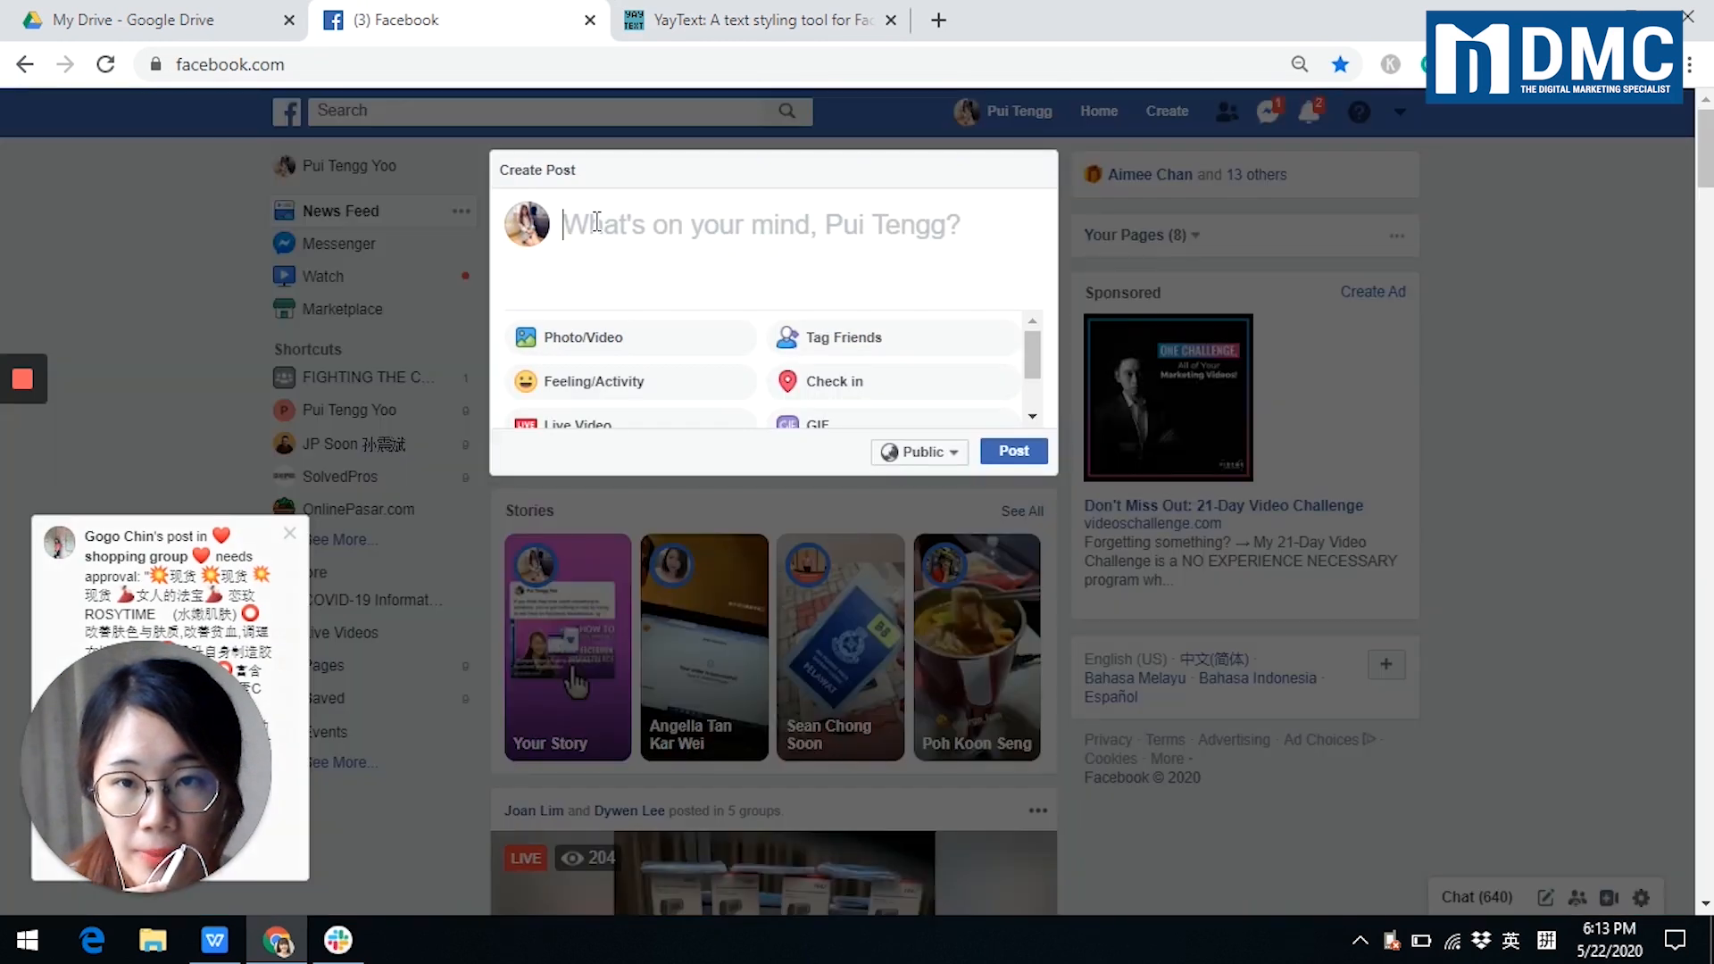
type("hello")
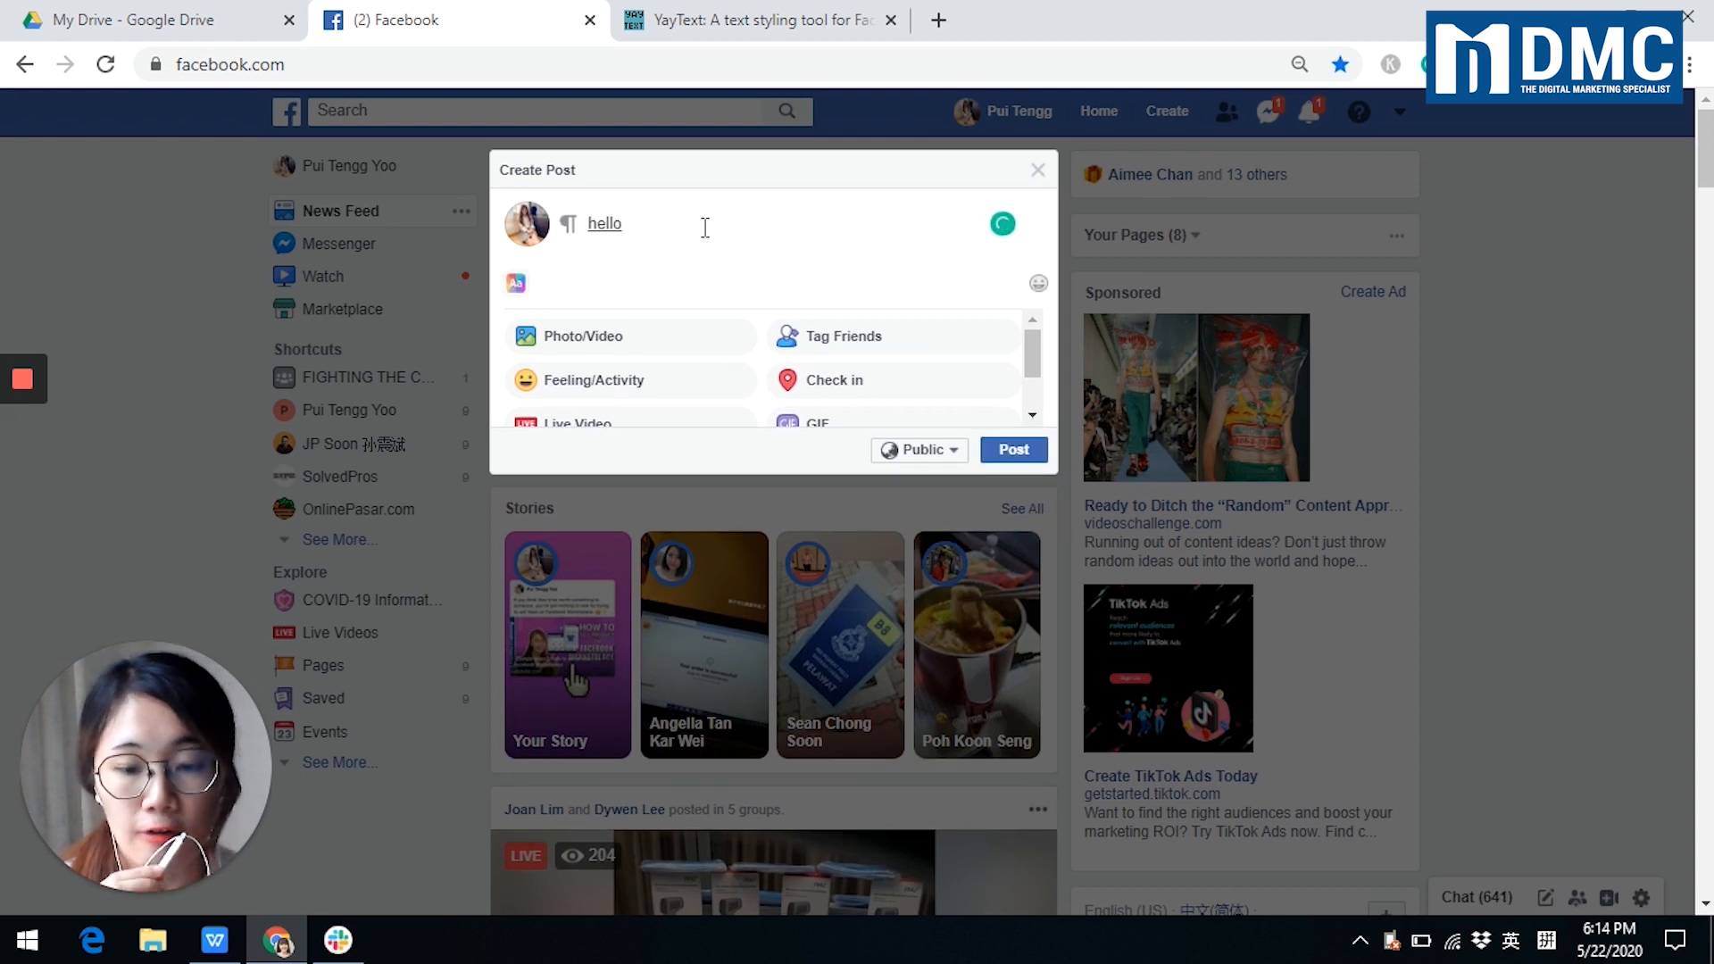
mouse_move(729, 254)
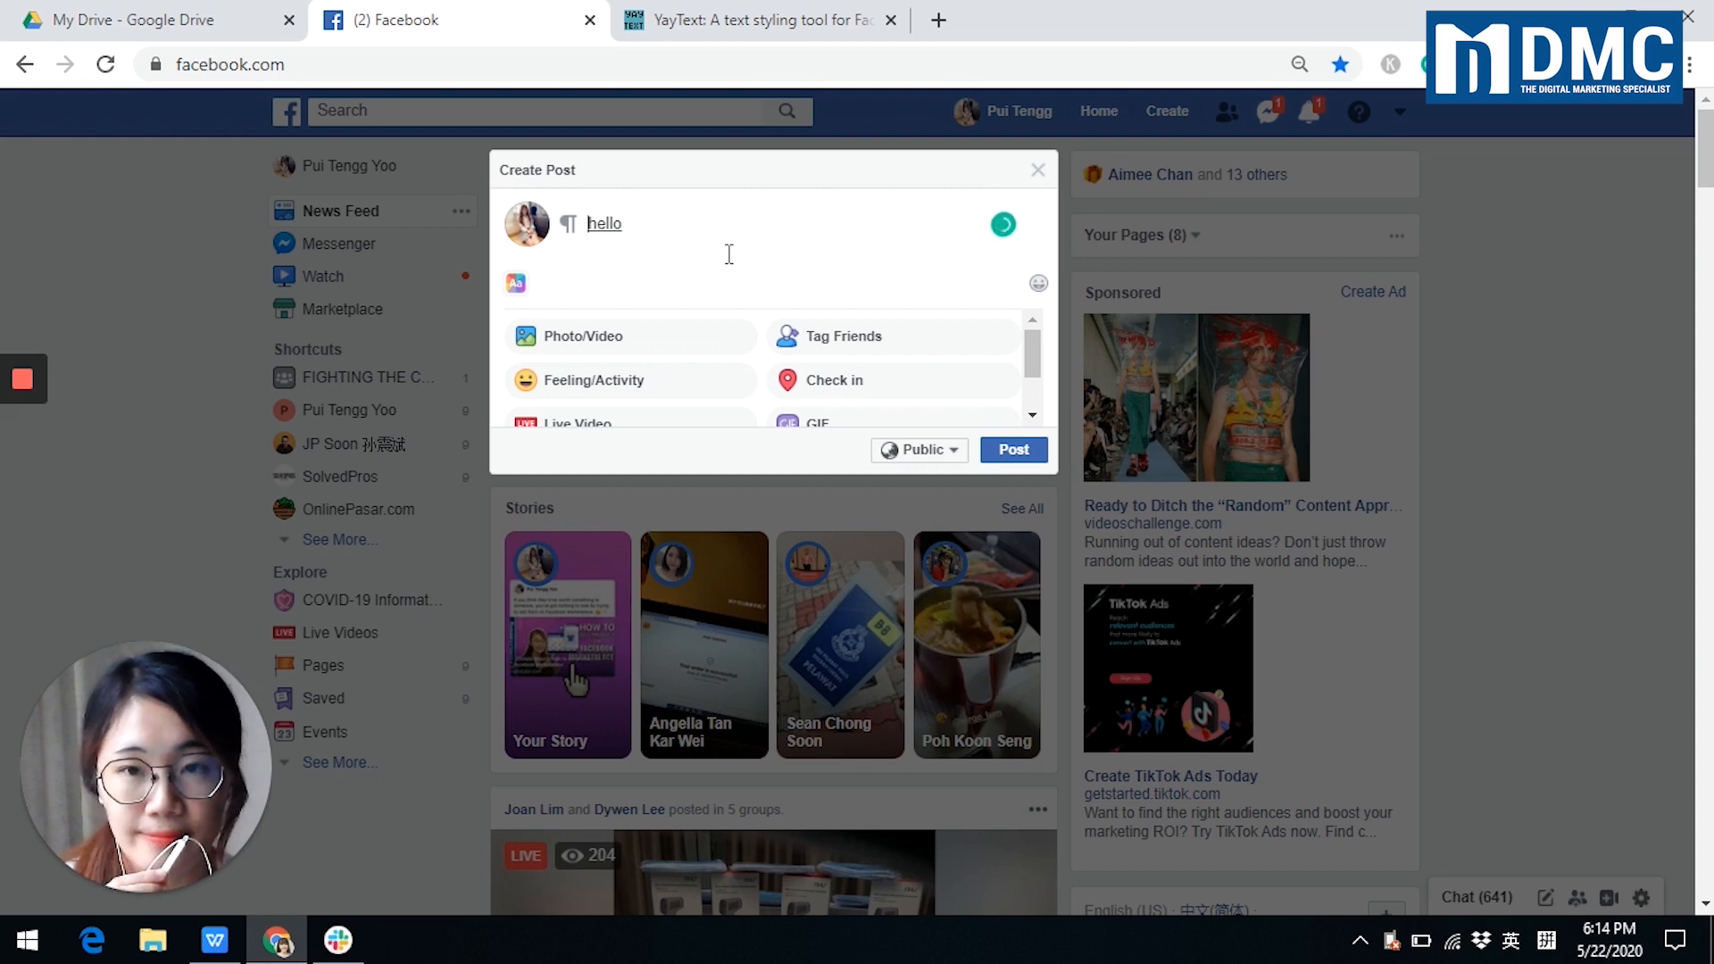